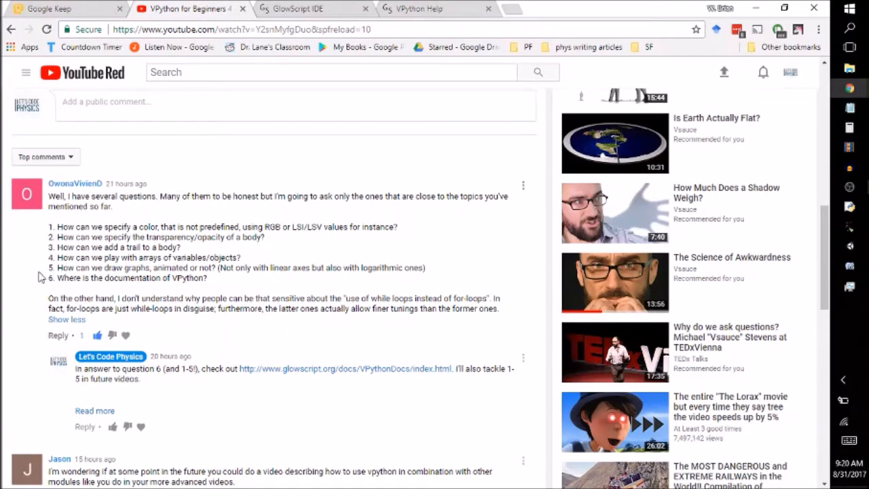
- Highlight the viewer comment asking how to draw animated graphs with linear or logarithmic axes
drag(48, 267, 162, 267)
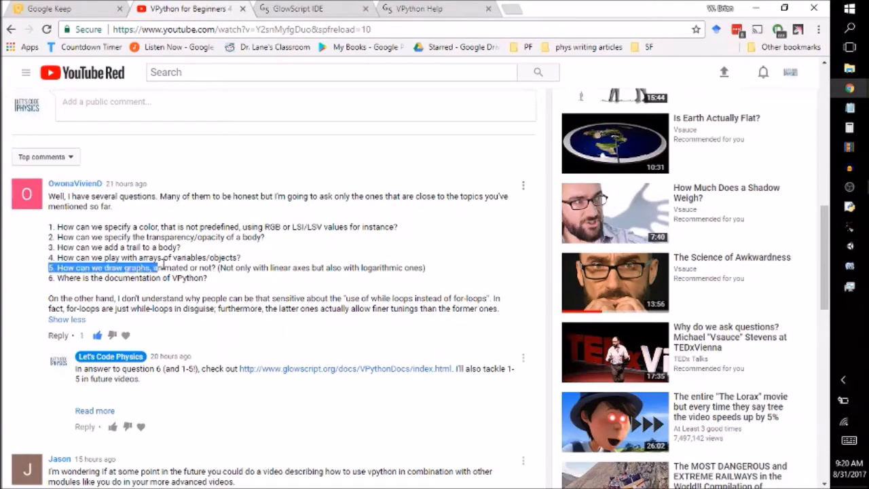
drag(155, 267, 382, 267)
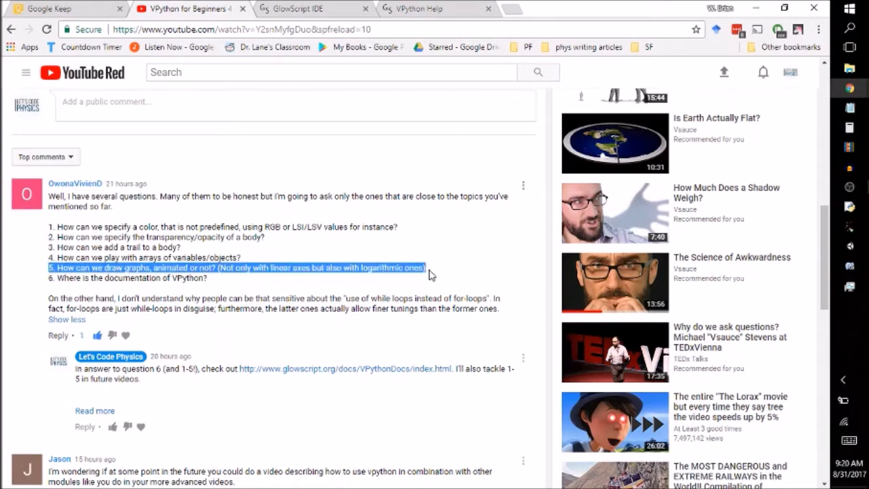
mouse_move(342, 290)
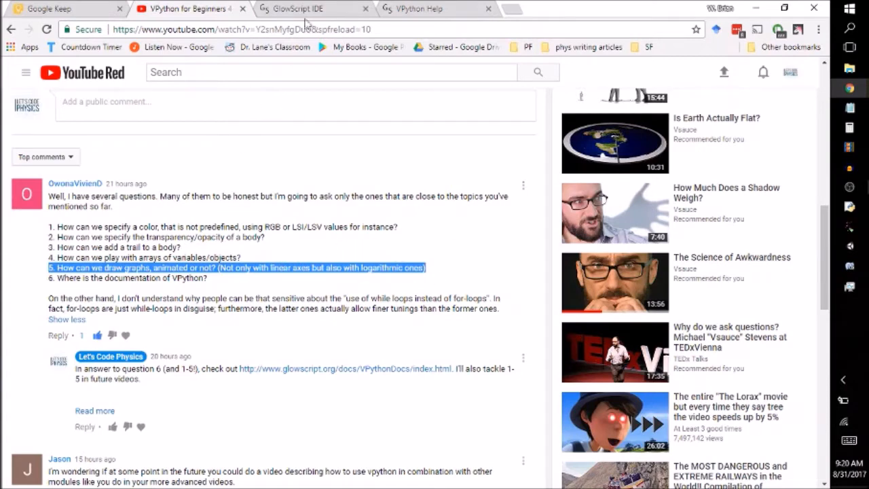
- Insert a gdisplay() line above the sphere definition in MakingGraphs
click(295, 9)
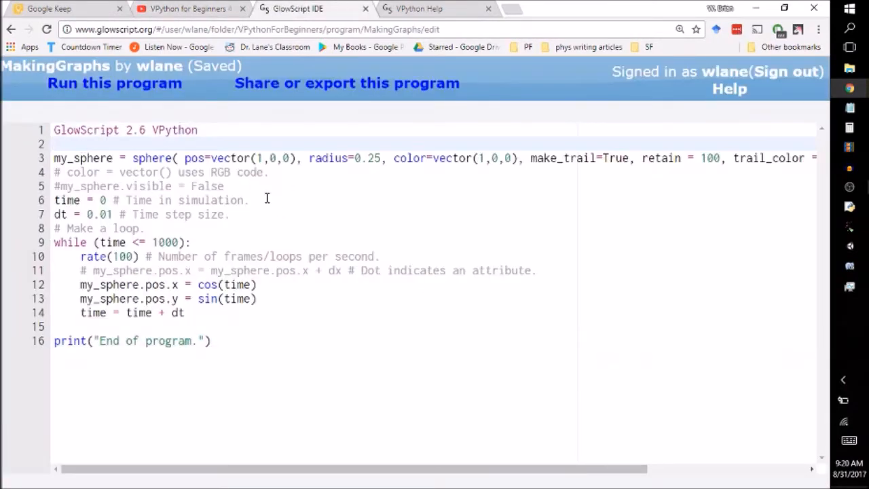
key(enter)
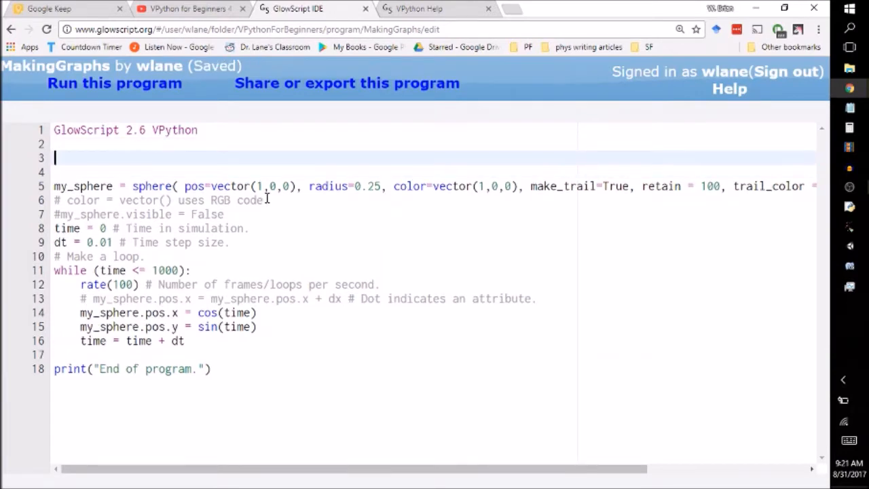
text(gd)
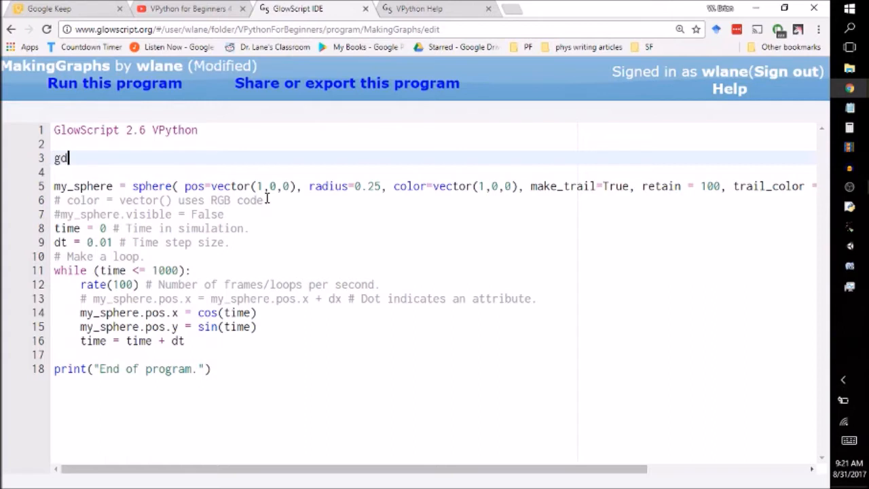
text(isplay())
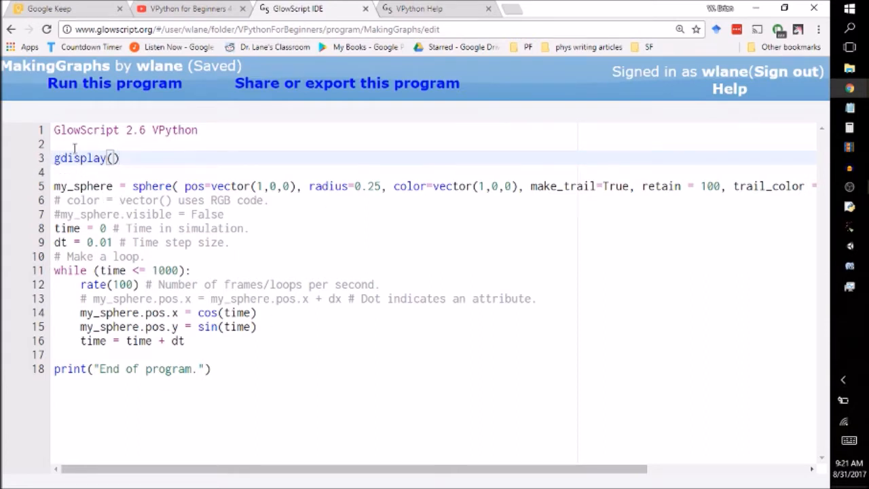
mouse_move(163, 156)
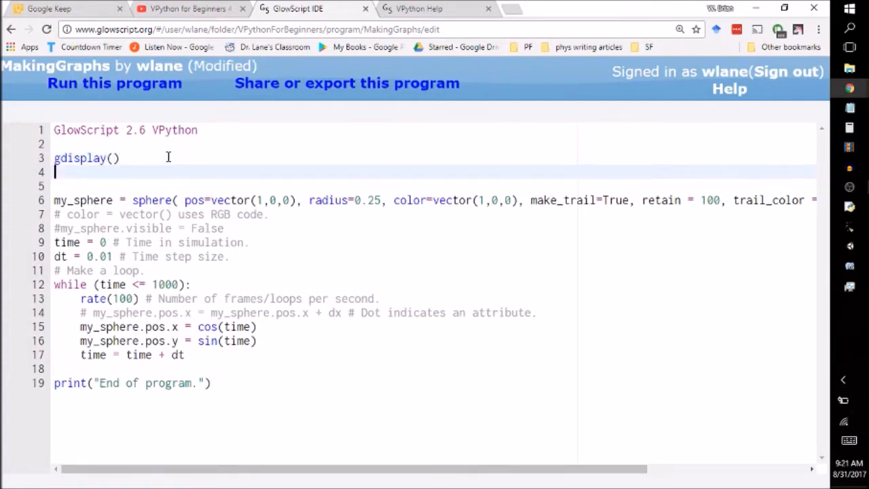
- Save, then add gcurve() and gdots() lines below gdisplay()
key(ctrl+s)
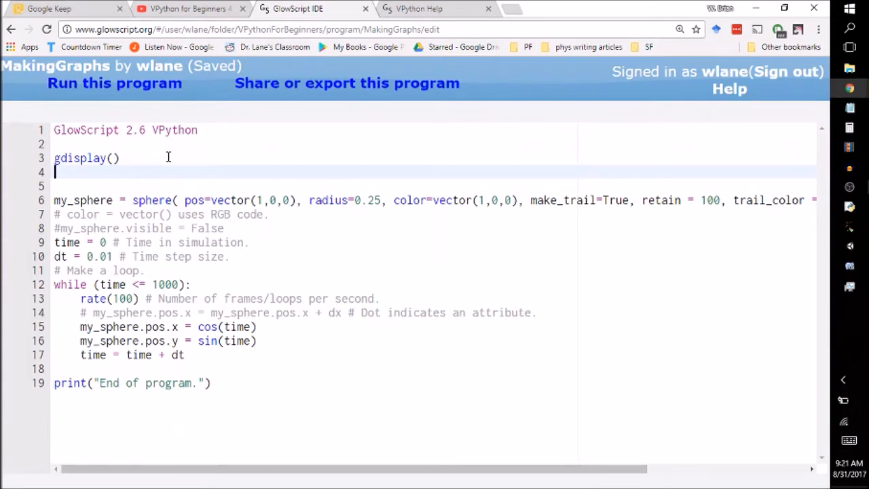
text(g)
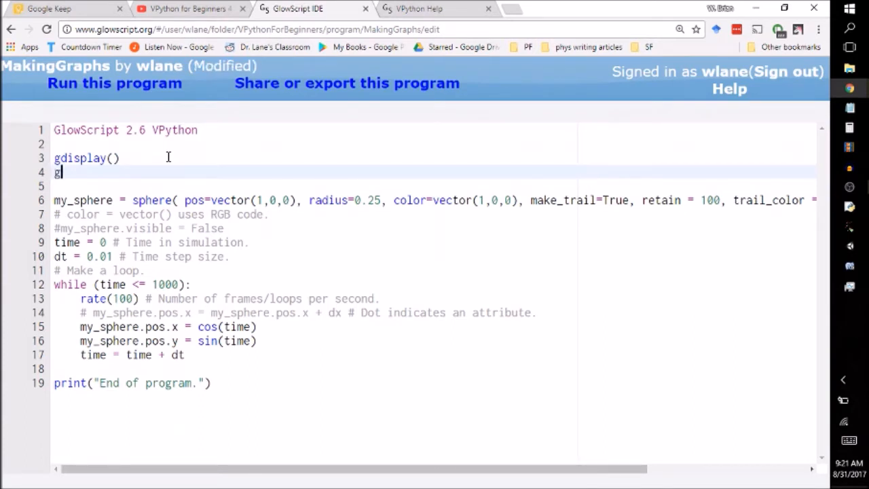
text(curve())
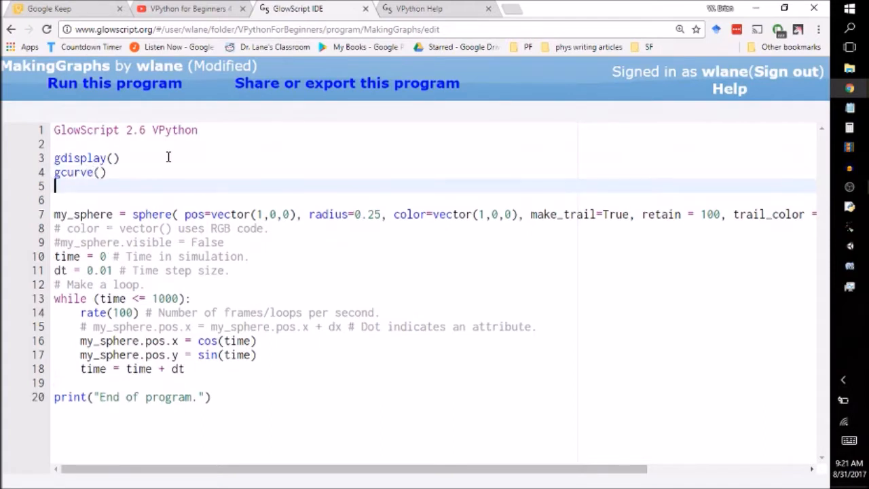
text(gd)
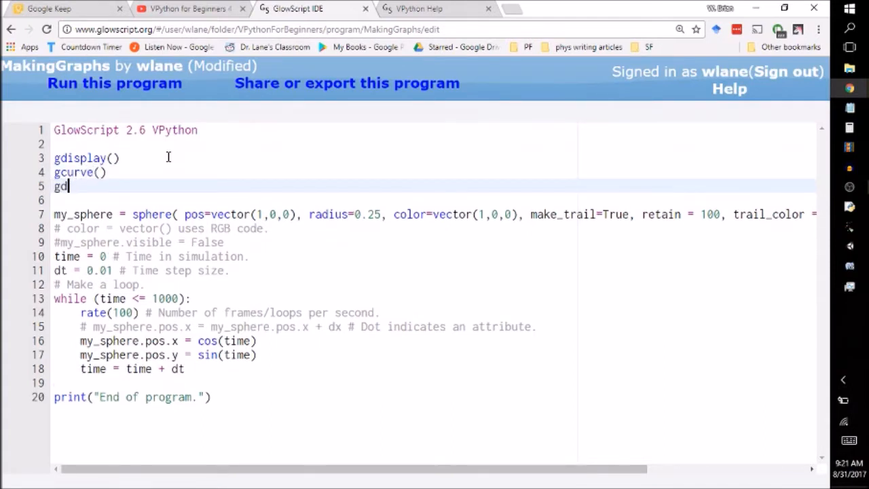
text(ots()
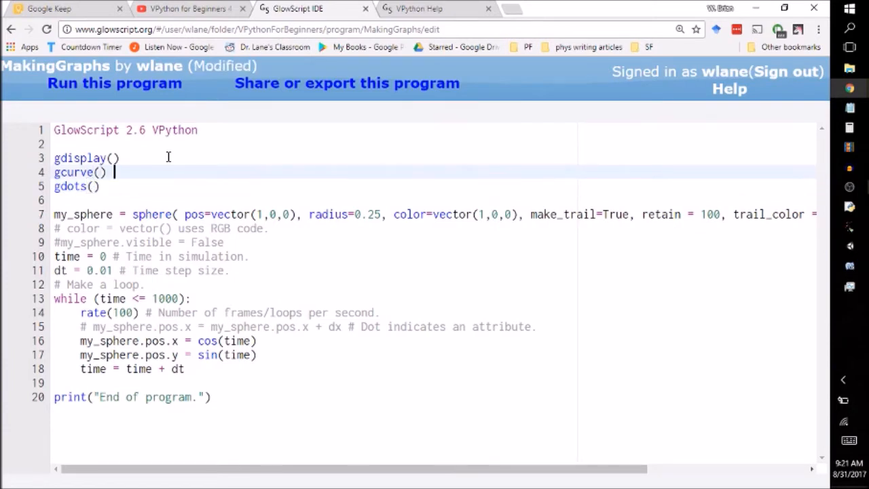
- Comment gcurve as 'Plot with datapoints connected.' and gdots as NOT connected
text(# P)
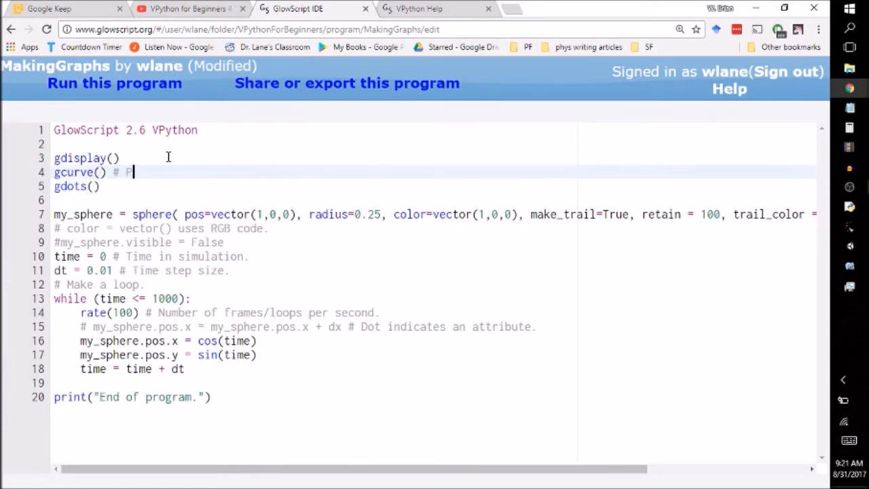
text(lot with datapoints connected)
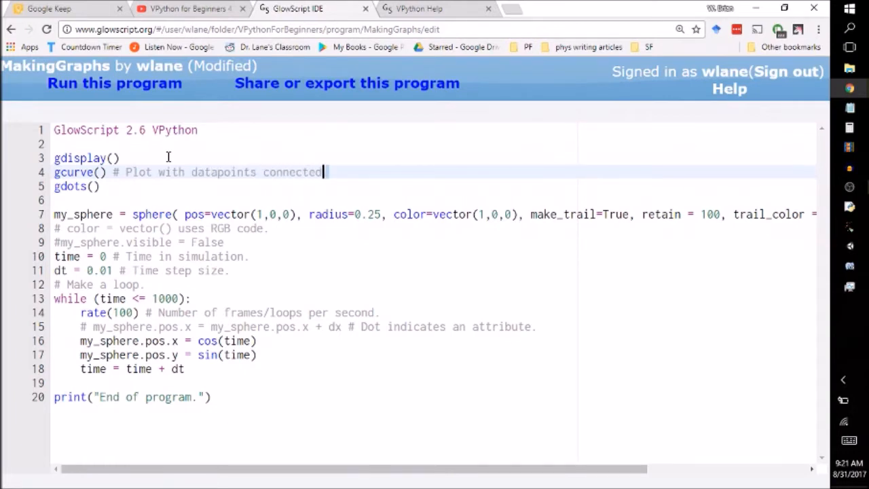
key(ctrl+s)
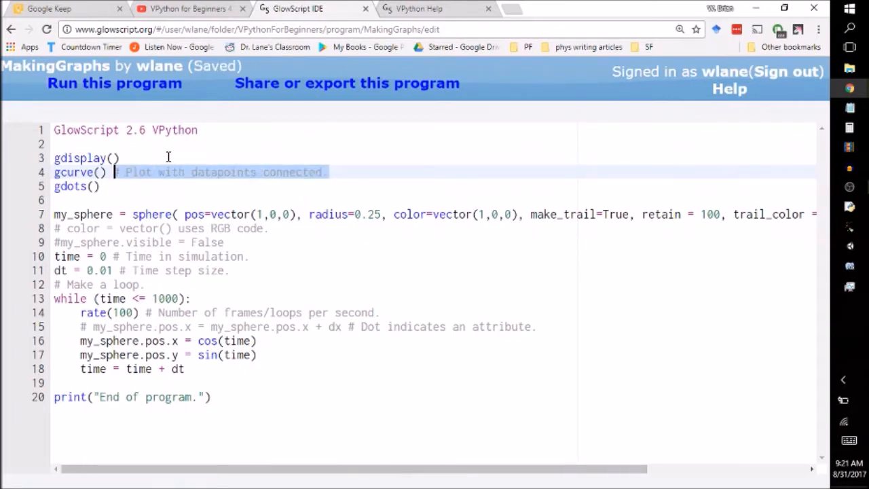
text(# Plot with datapoints connected.)
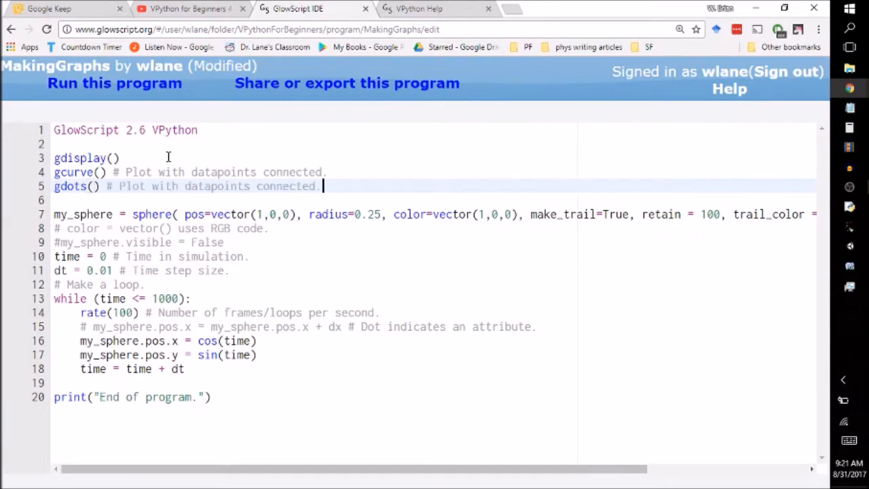
text(NOT)
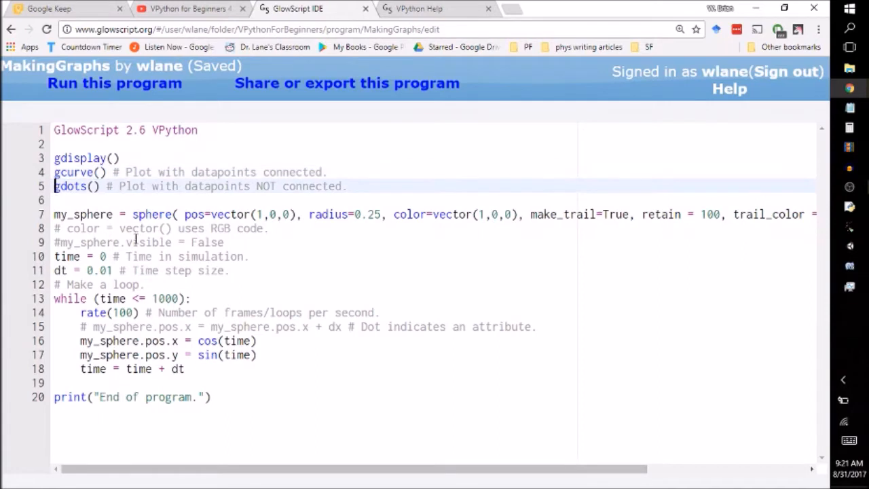
mouse_move(502, 243)
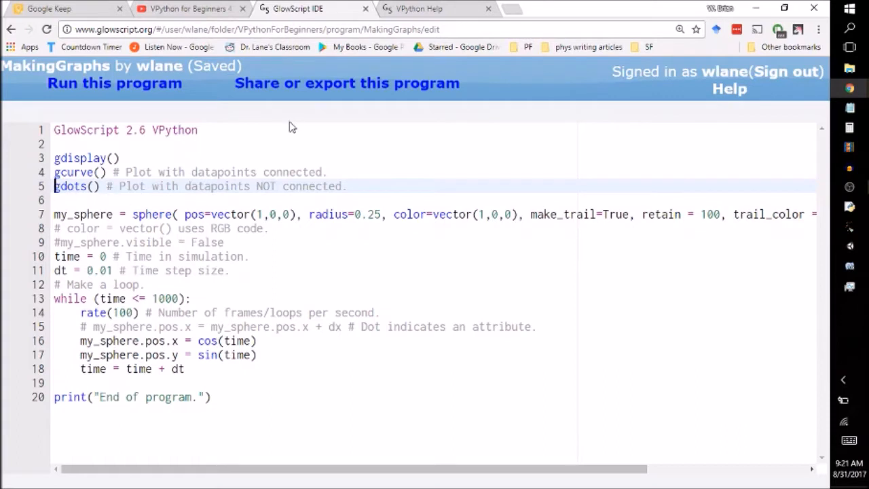
mouse_move(197, 209)
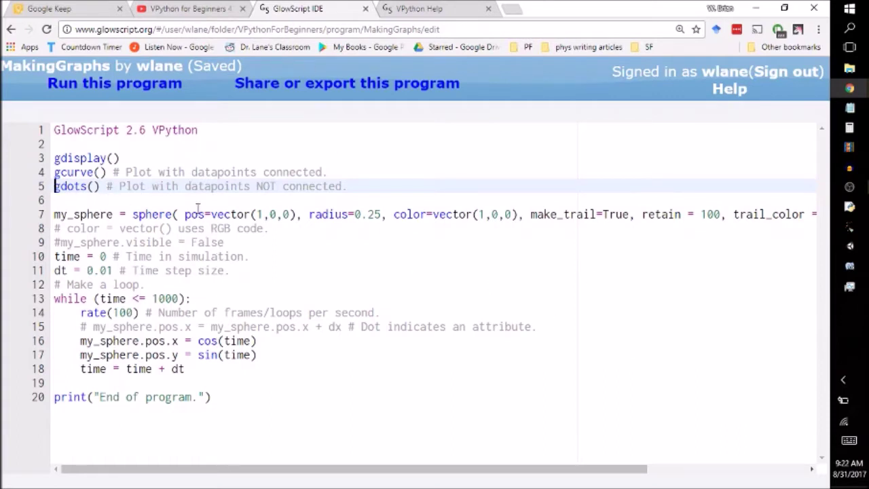
- Comment out gdots() and set gcurve(color=color.red), saving the program
text(#)
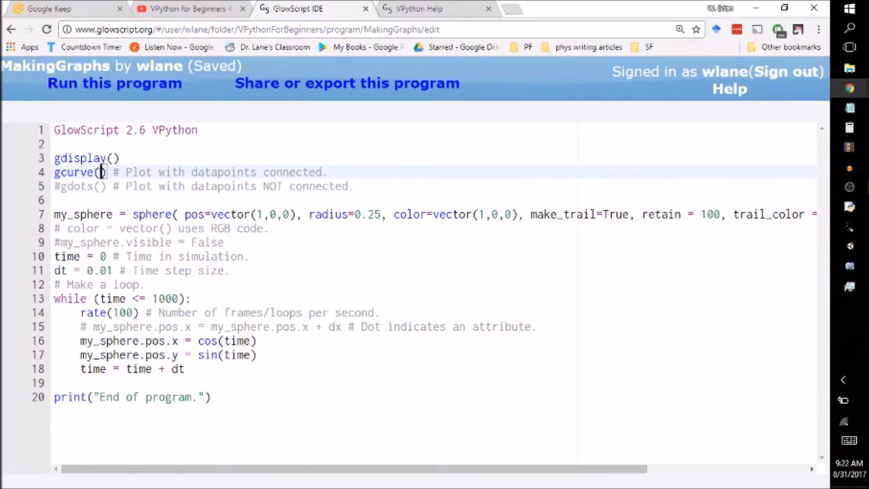
text(color=)
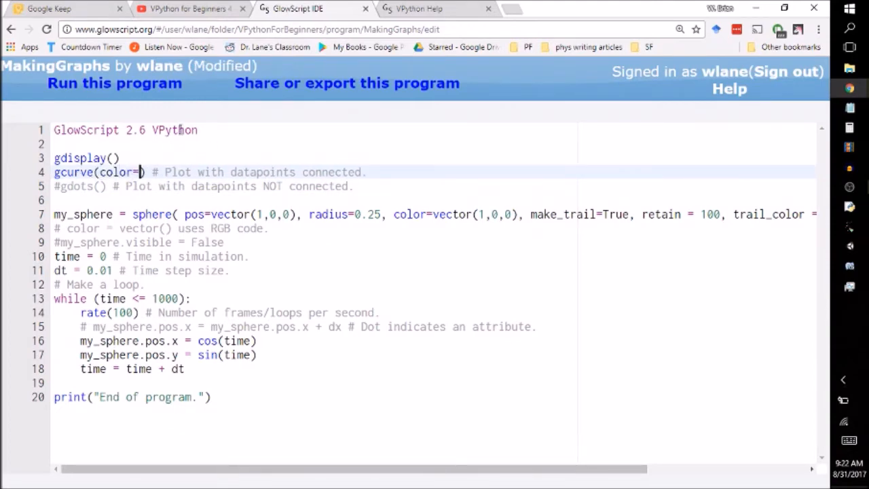
key(ctrl+s)
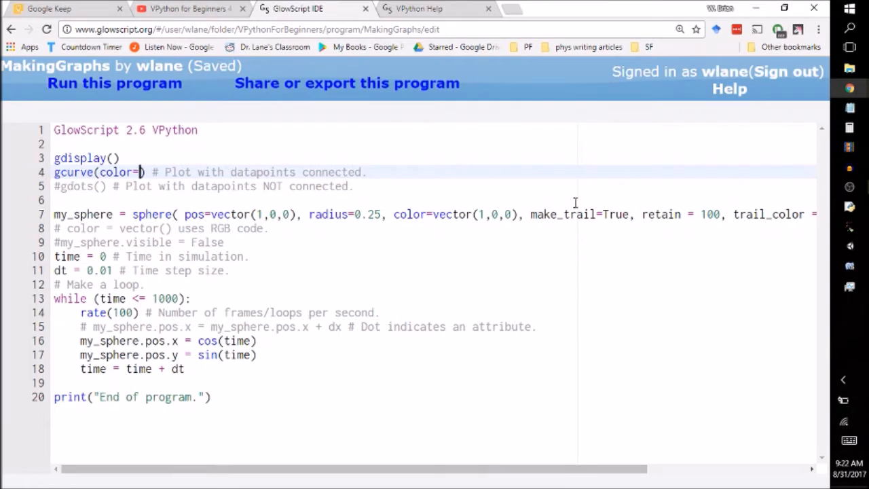
mouse_move(490, 172)
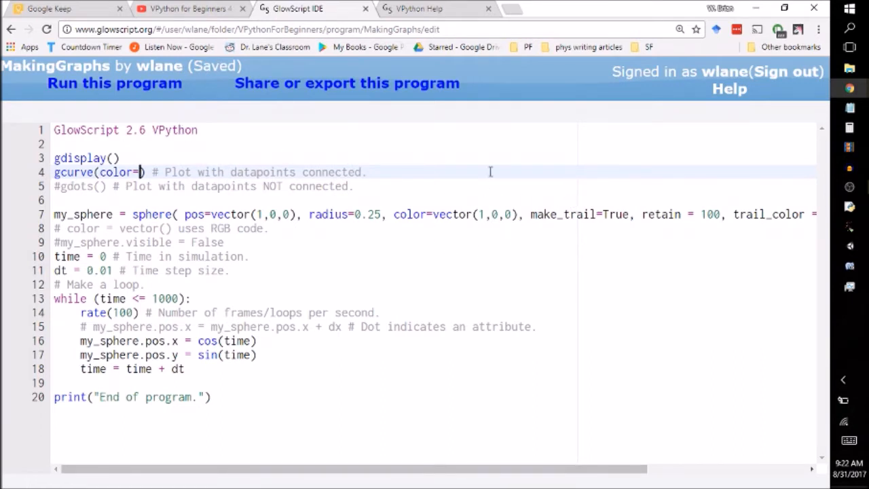
text(color.red)
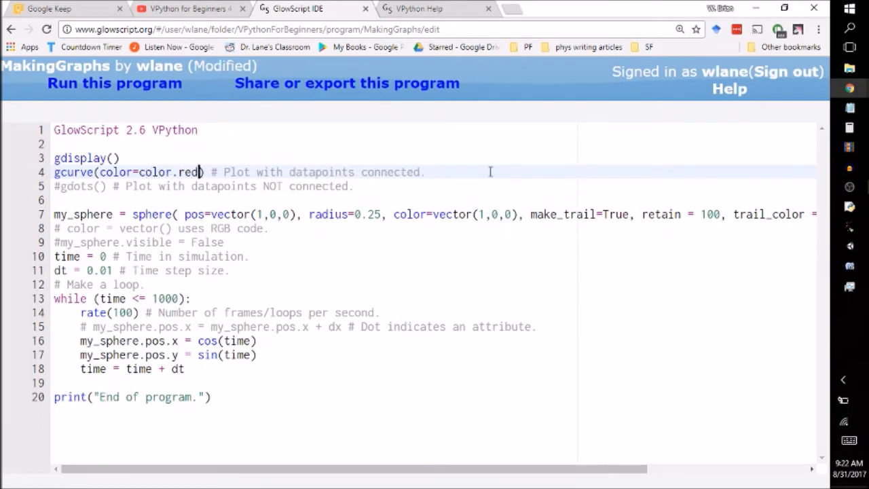
key(ctrl+s)
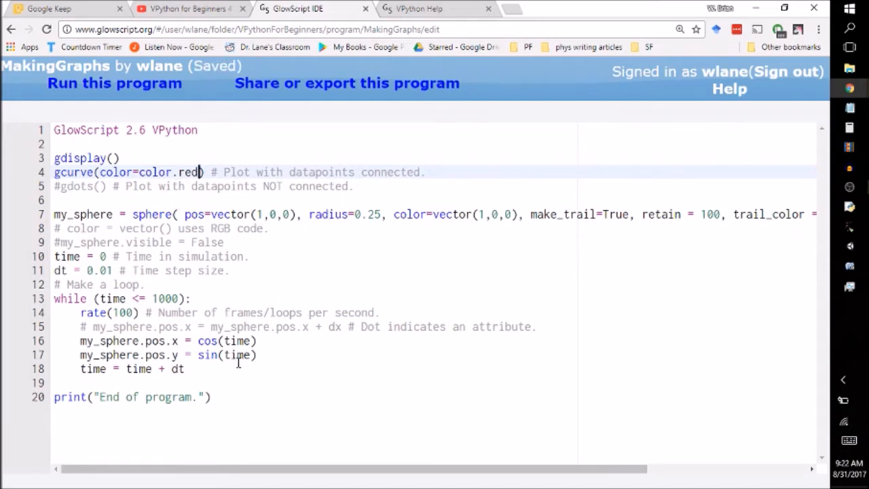
mouse_move(31, 220)
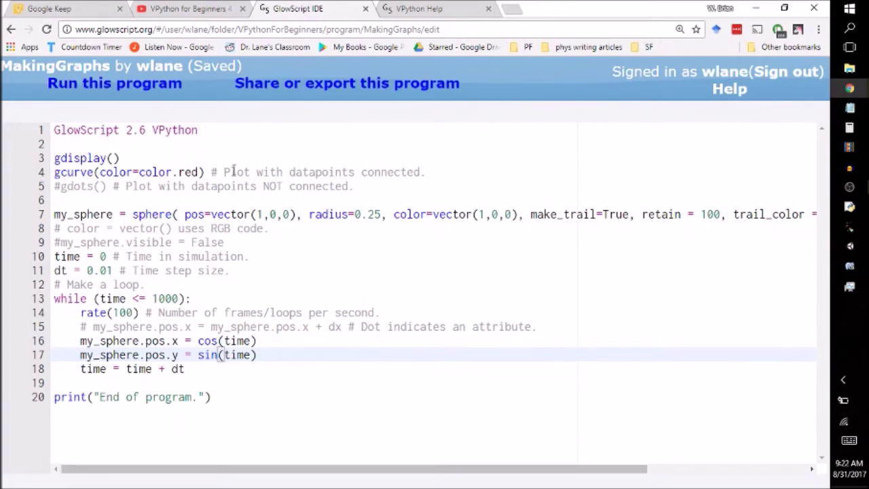
- Name the curve and dots my_curve and my_dots, and begin a my_curve.plot( line
key(Enter)
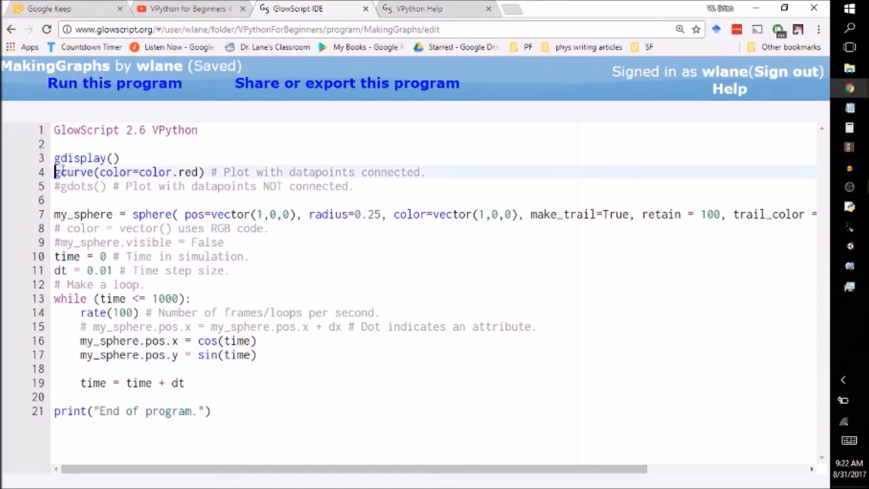
text(my_curve =)
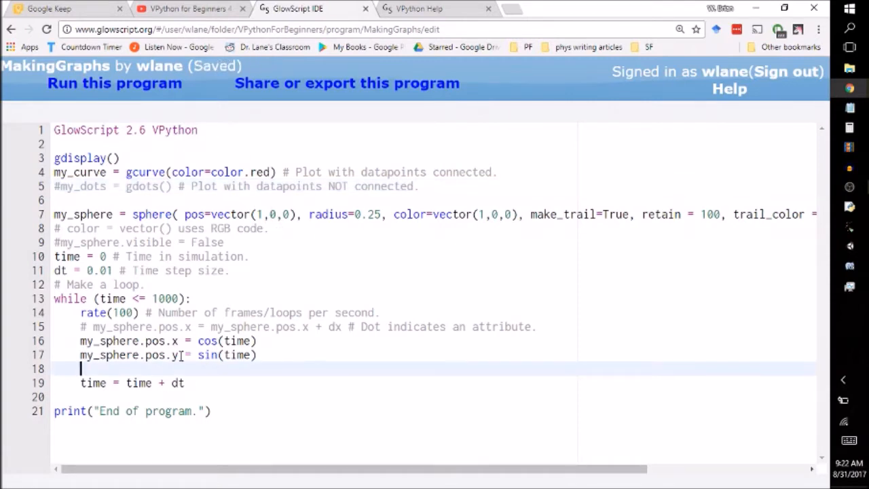
text(my)
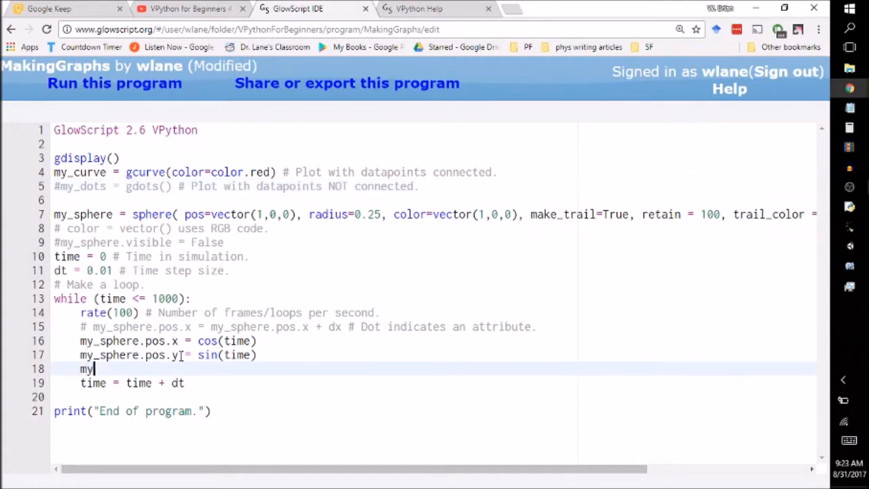
text(_curve.)
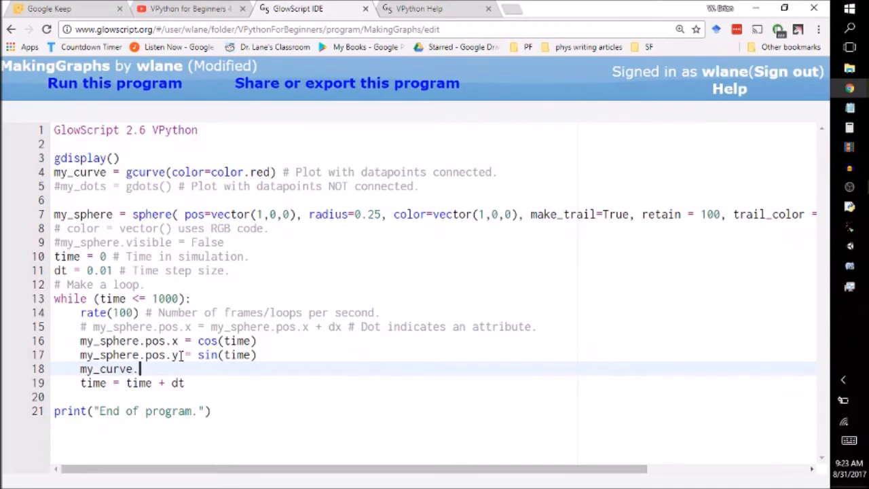
text(plot()
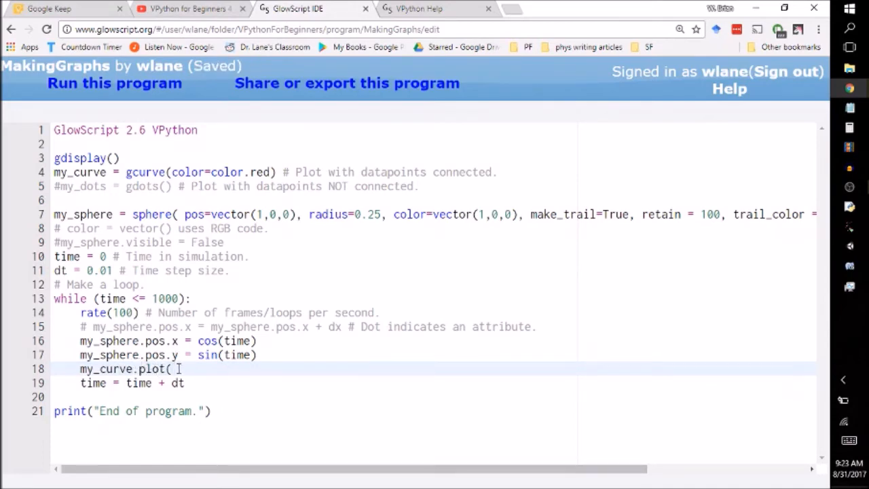
mouse_move(583, 305)
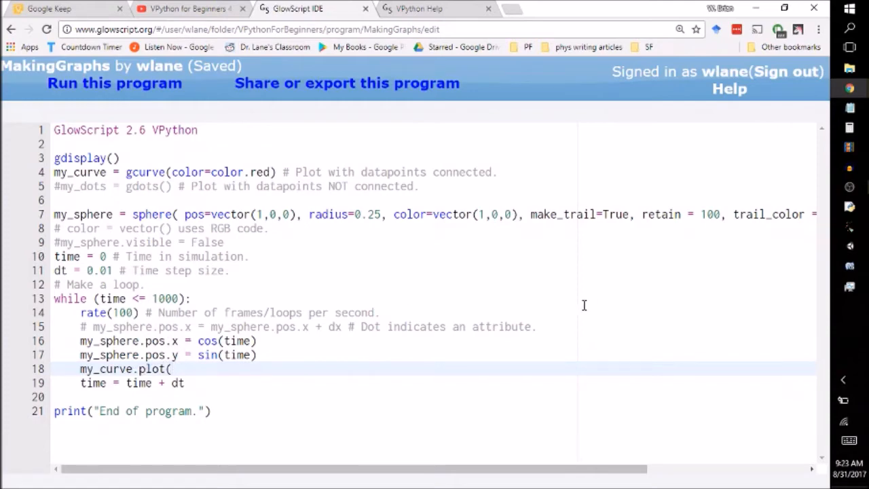
mouse_move(257, 167)
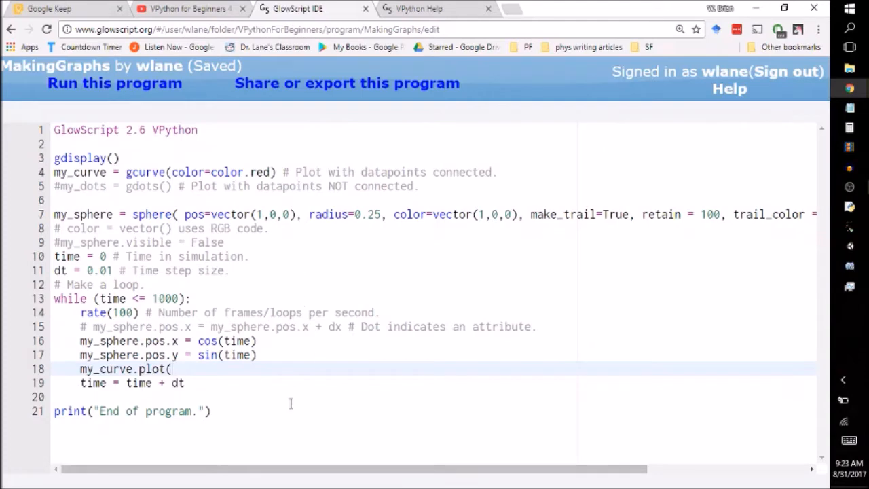
mouse_move(196, 329)
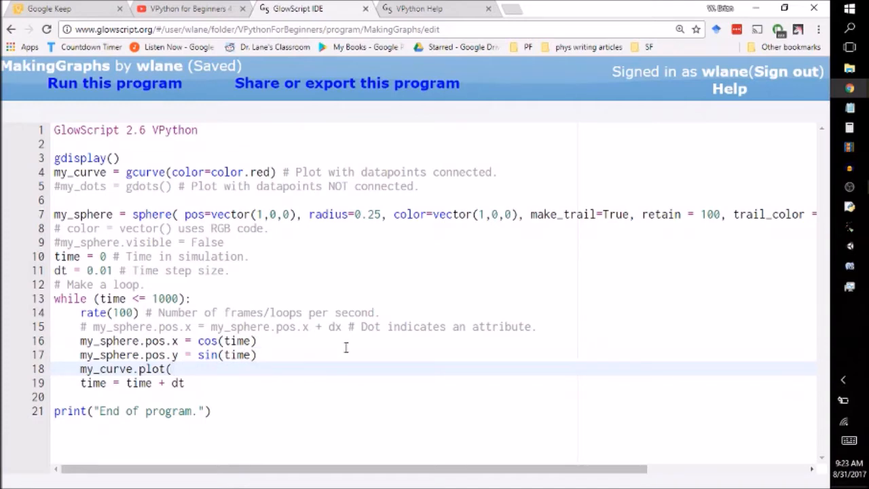
mouse_move(252, 276)
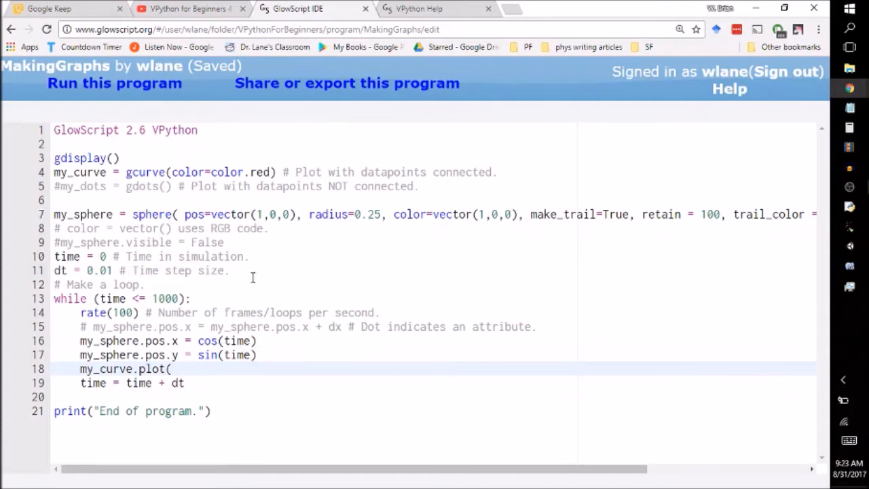
mouse_move(579, 276)
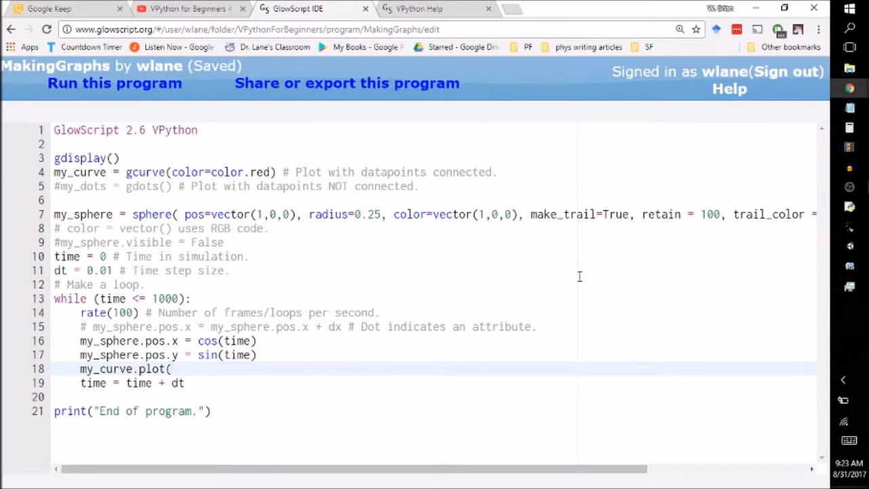
- Fill in the plot argument pos=(time, my_sphere.pos.x) and save
text(pos=)
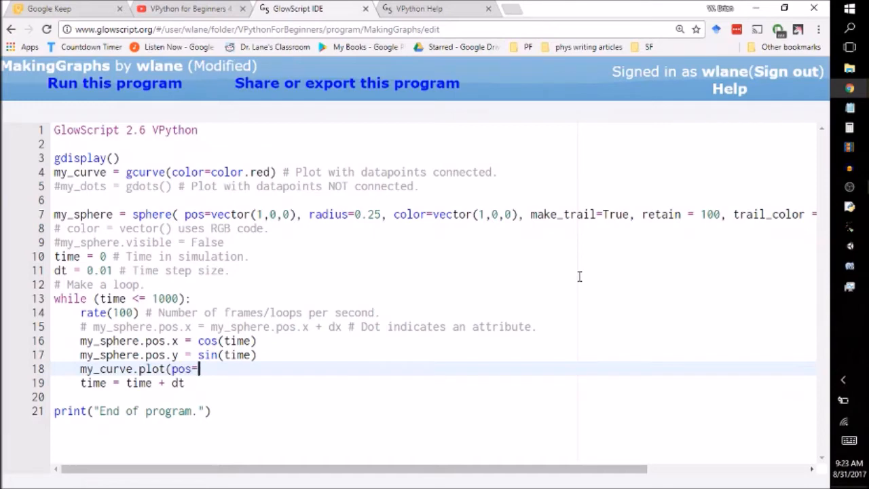
text(())
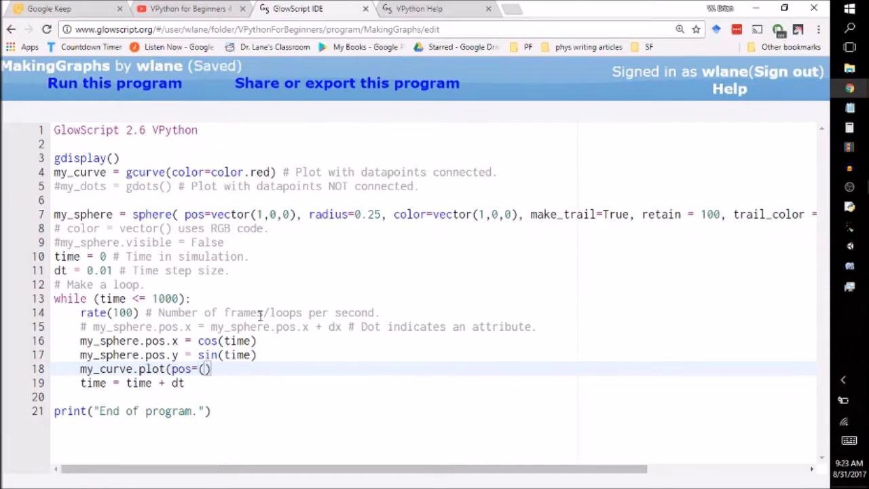
text(time)
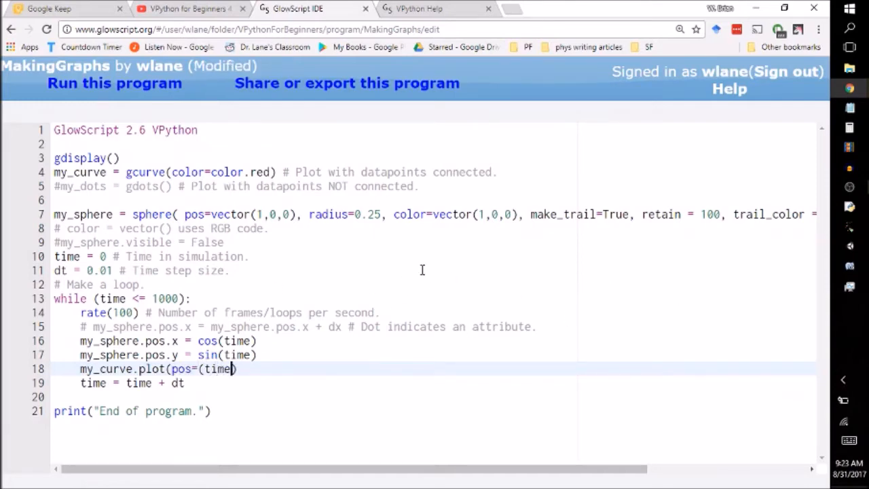
text(,)
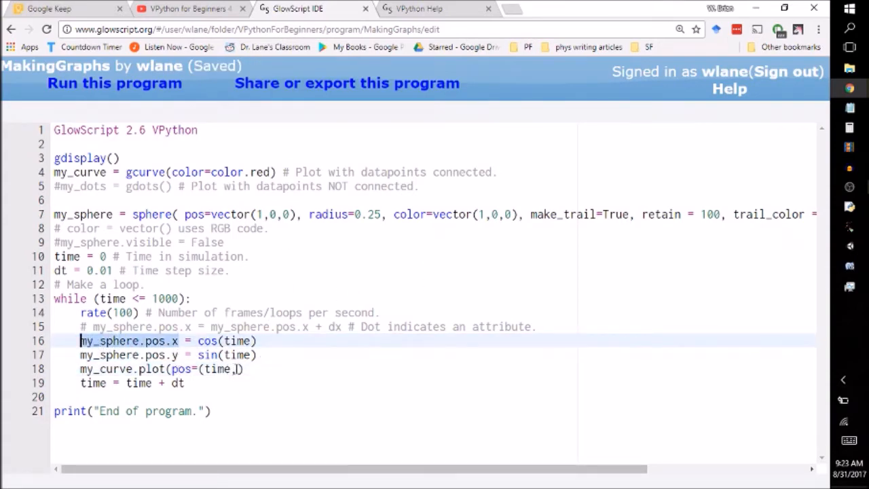
text(my_sphere.pos.x)
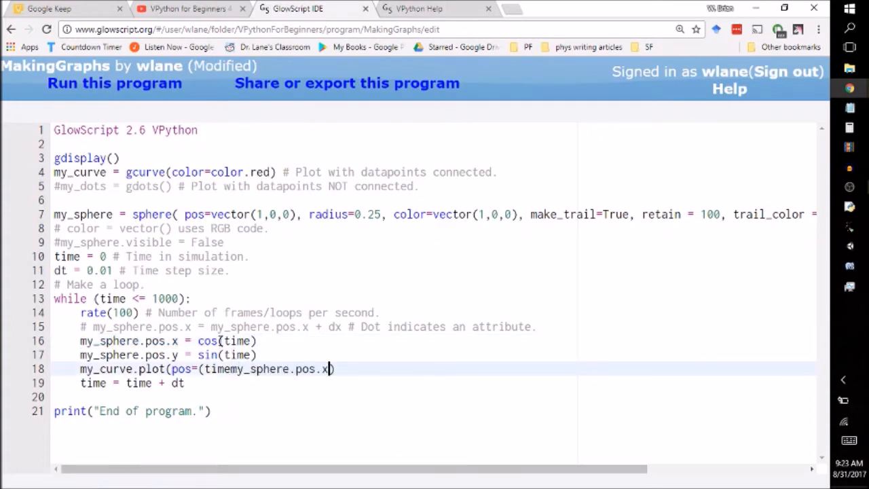
key(ctrl+s)
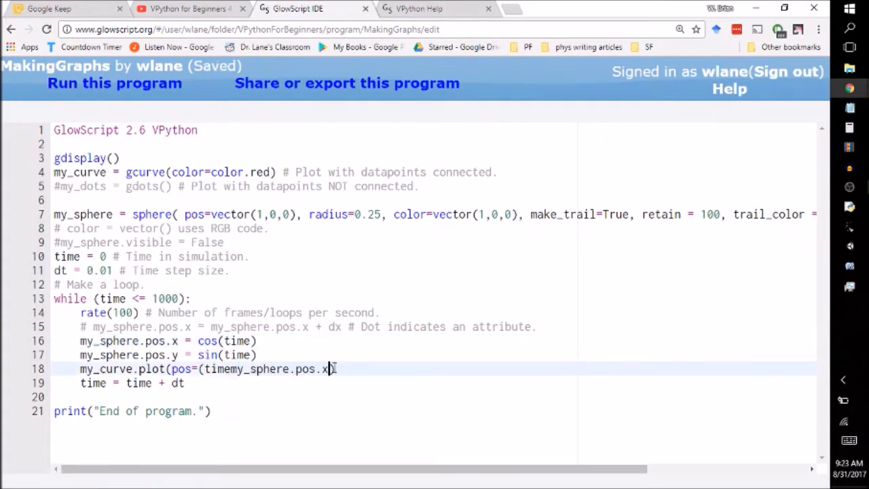
text()))
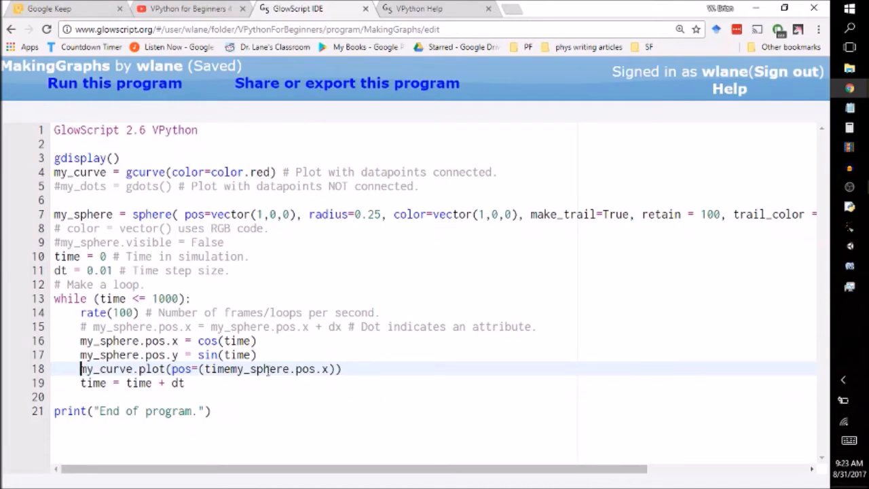
mouse_move(275, 358)
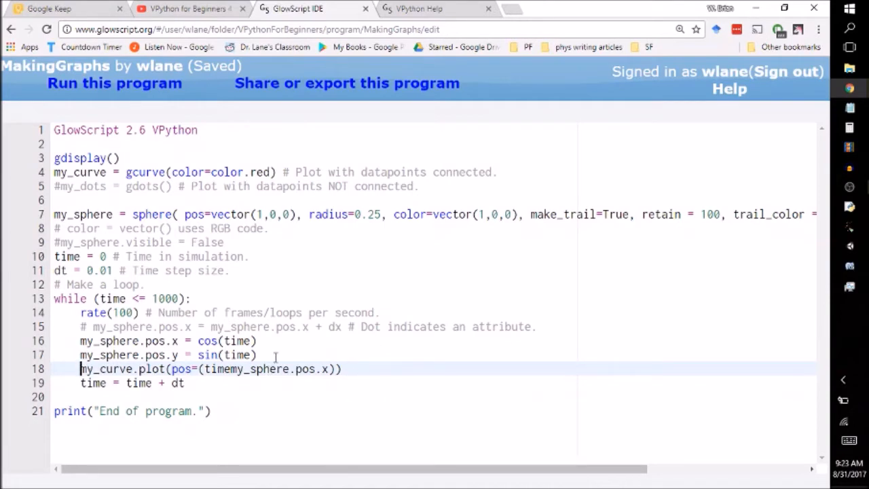
- Run the program and dismiss the 'timemy_sphere is not defined' ReferenceError
click(114, 82)
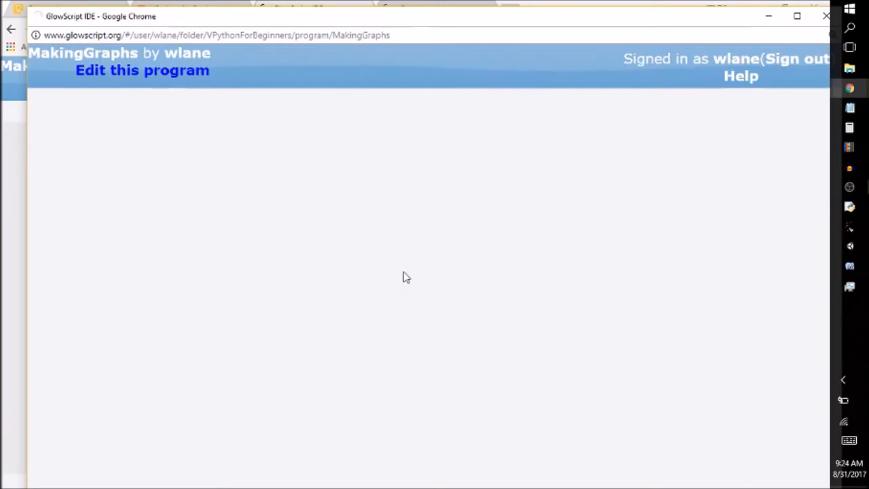
click(142, 70)
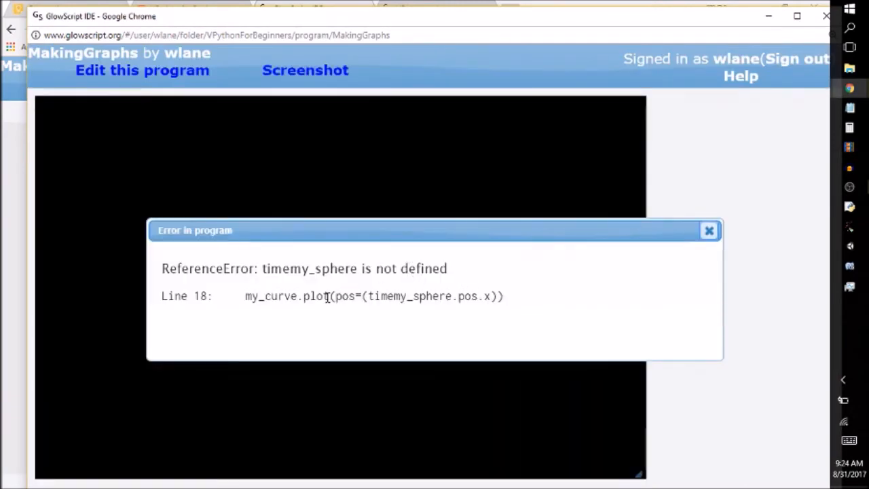
click(709, 230)
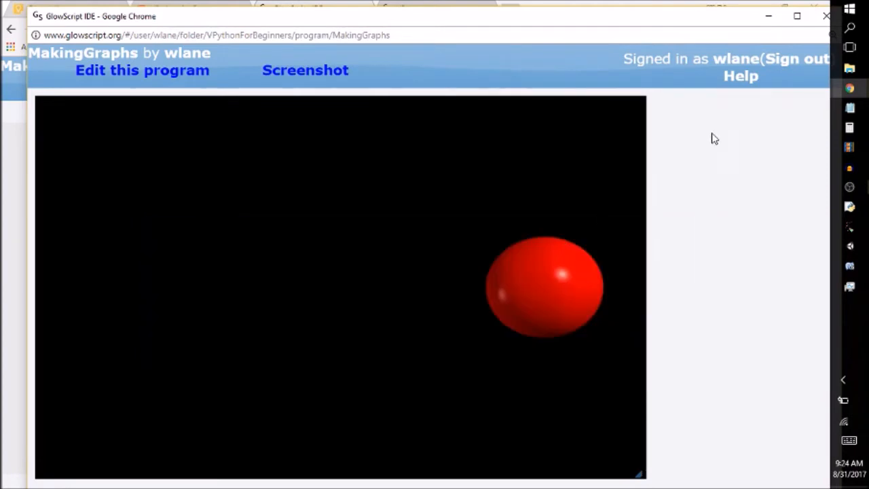
- Scroll through the red cosine graph of x versus time, then return to the source code
click(142, 70)
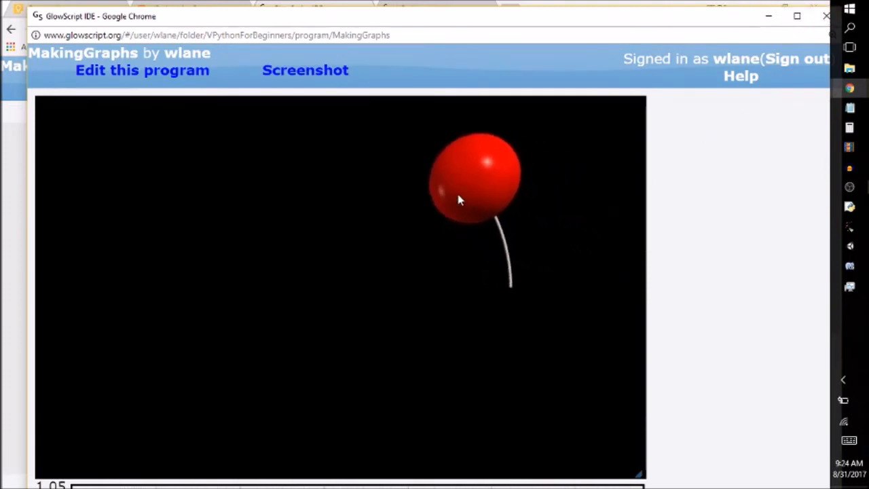
scroll(down, 3)
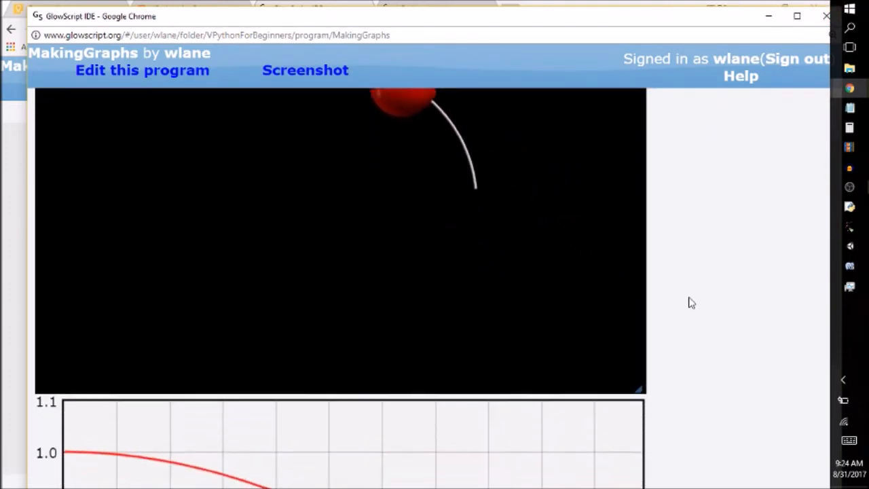
scroll(down, 3)
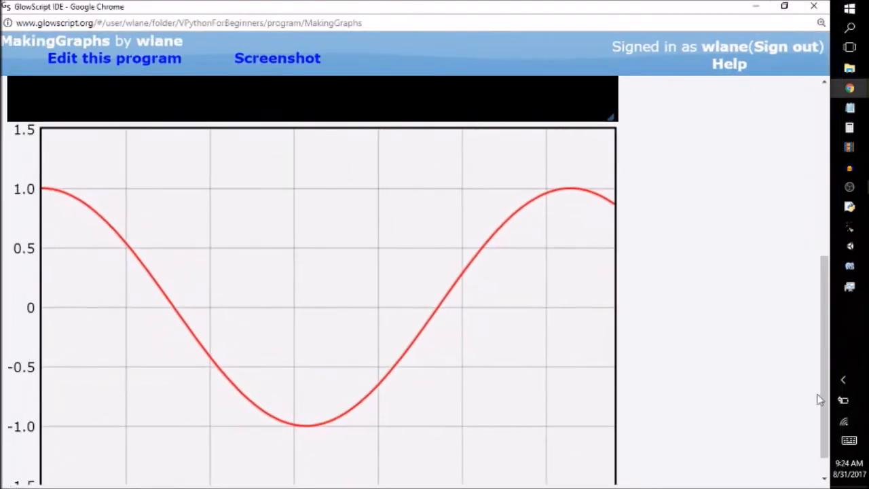
scroll(down, 3)
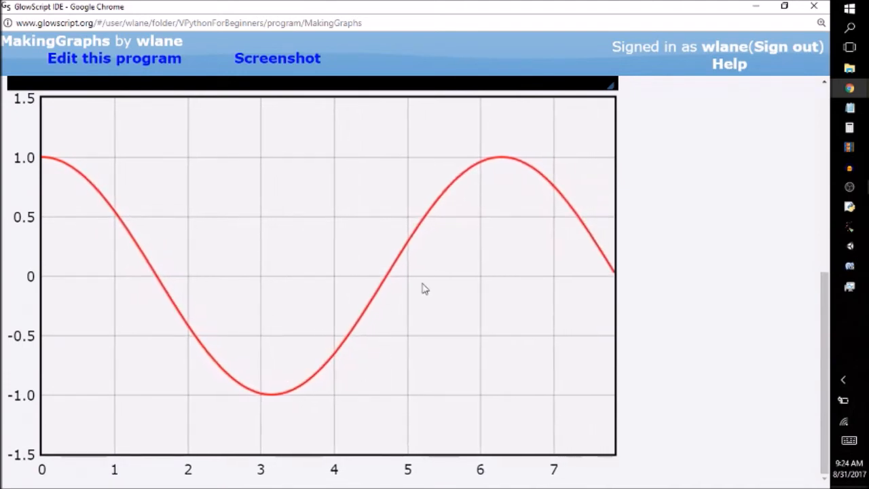
right_click(420, 288)
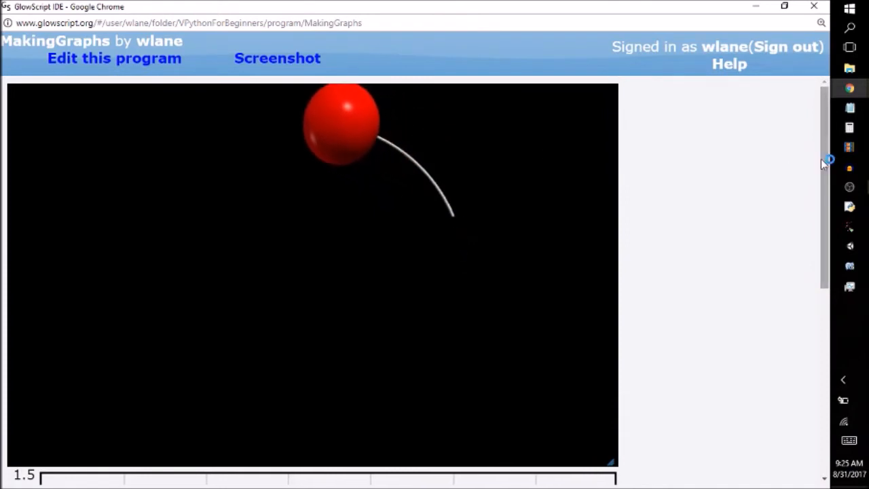
scroll(down, 3)
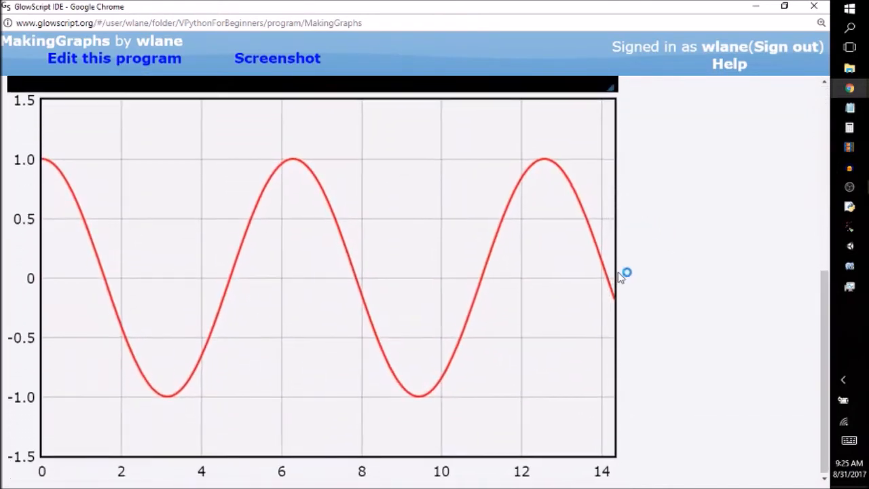
click(814, 6)
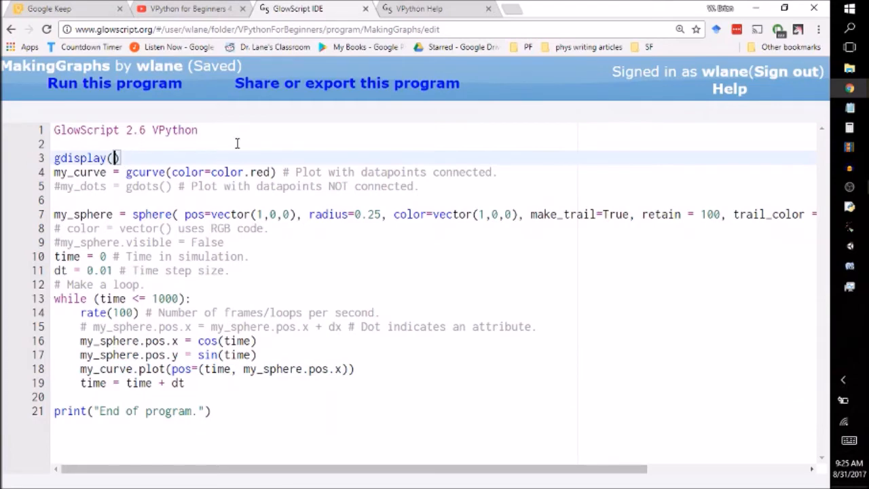
- Search Google for 'glowscript axis labels'
click(418, 8)
text(glowscript axis lab)
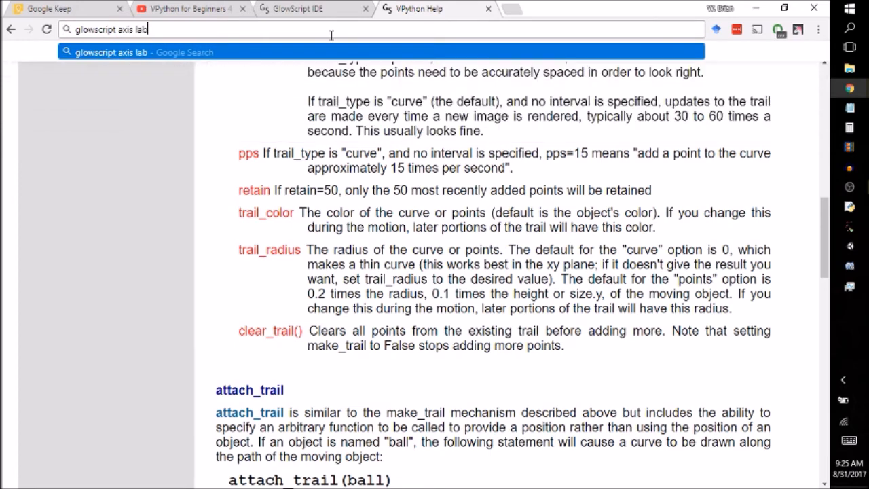
key(Return)
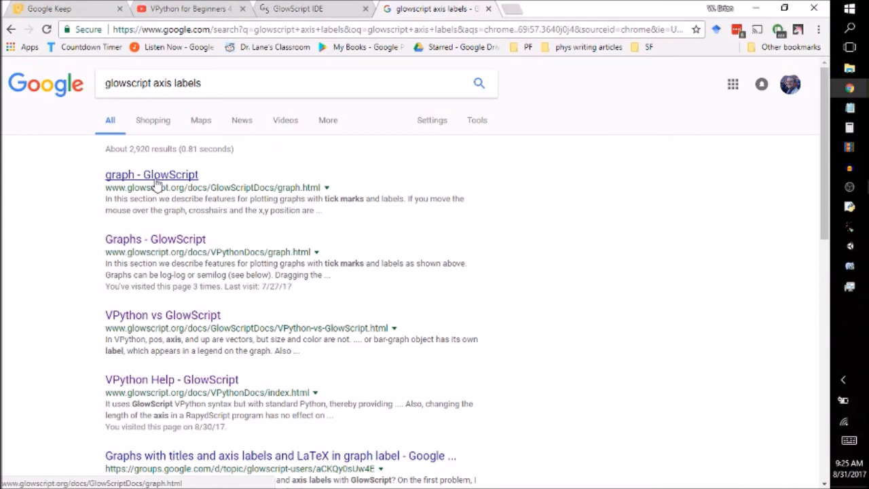
- Find the series label option in the GlowScript graph docs, then return to MakingGraphs
click(152, 175)
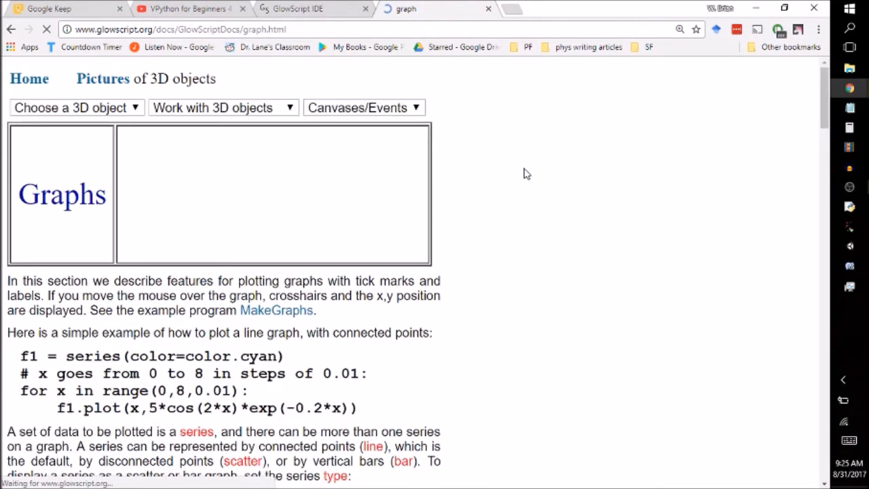
scroll(down, 3)
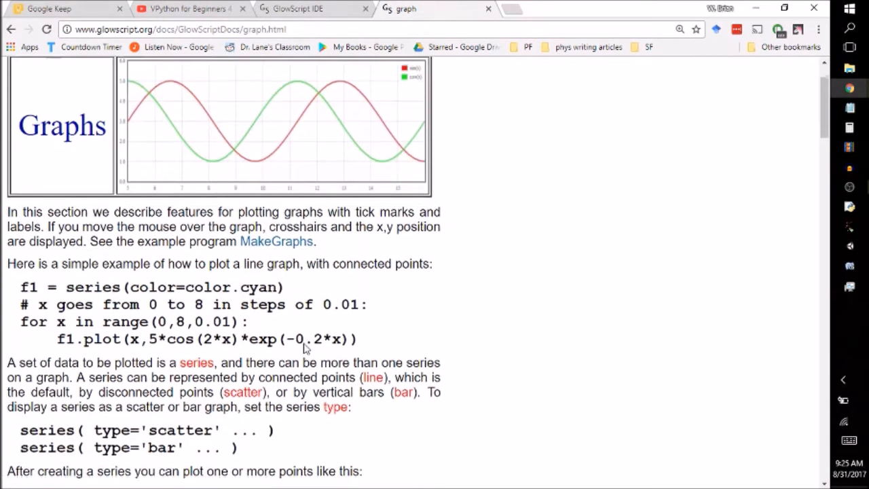
scroll(down, 3)
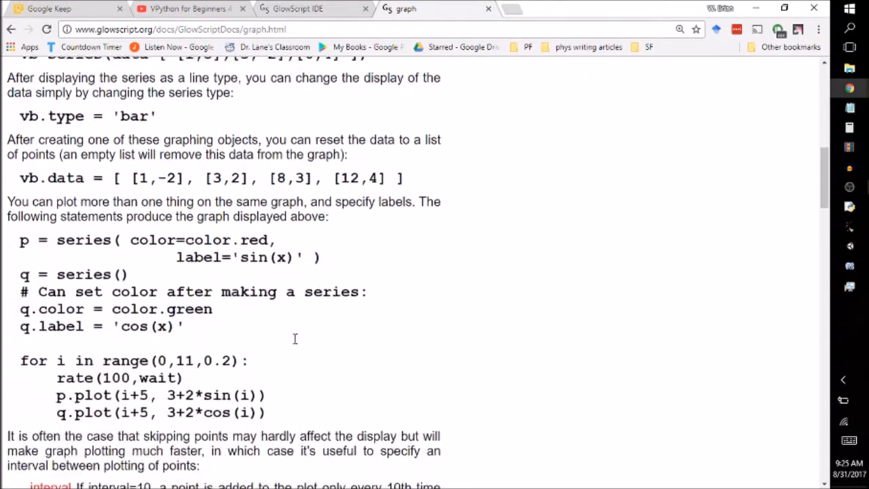
scroll(down, 3)
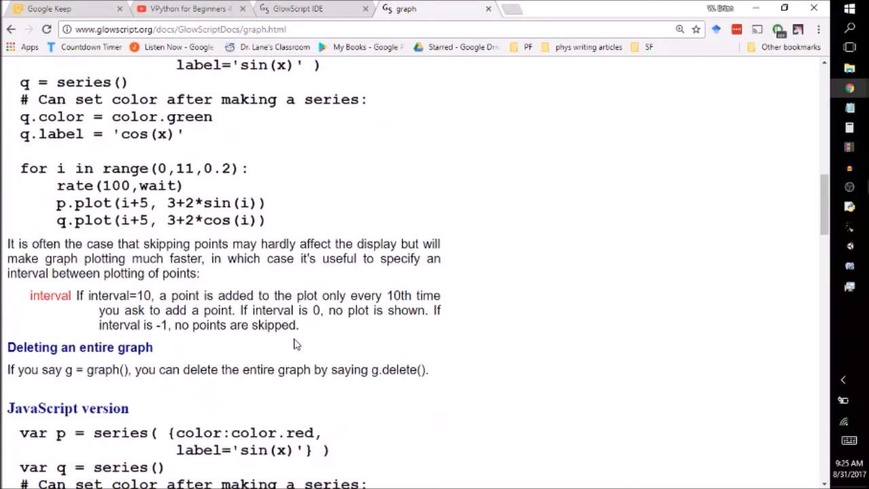
scroll(down, 3)
text(label)
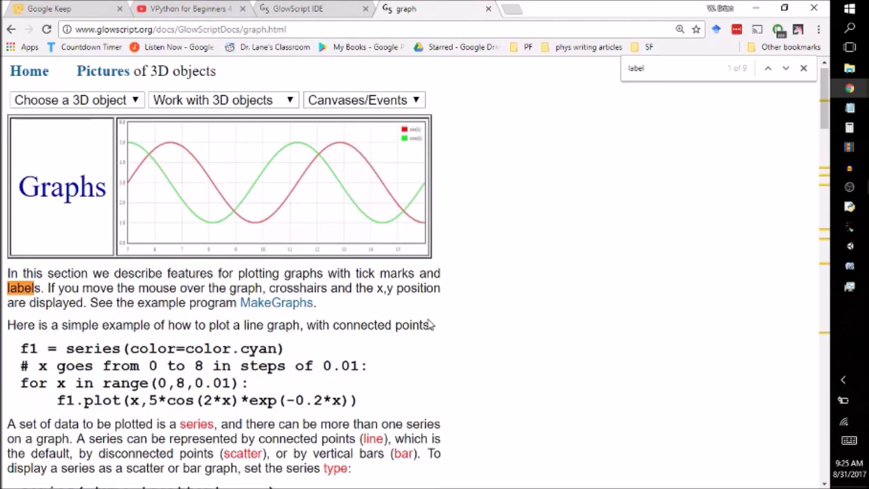
click(785, 68)
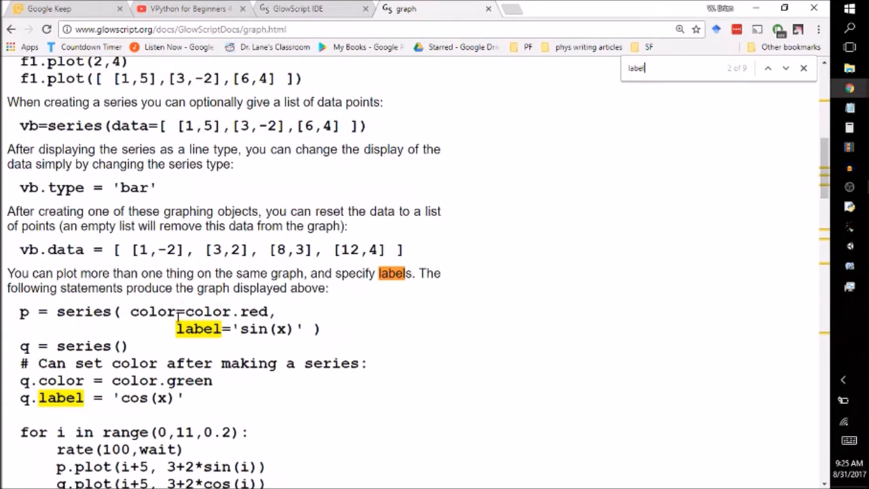
mouse_move(357, 301)
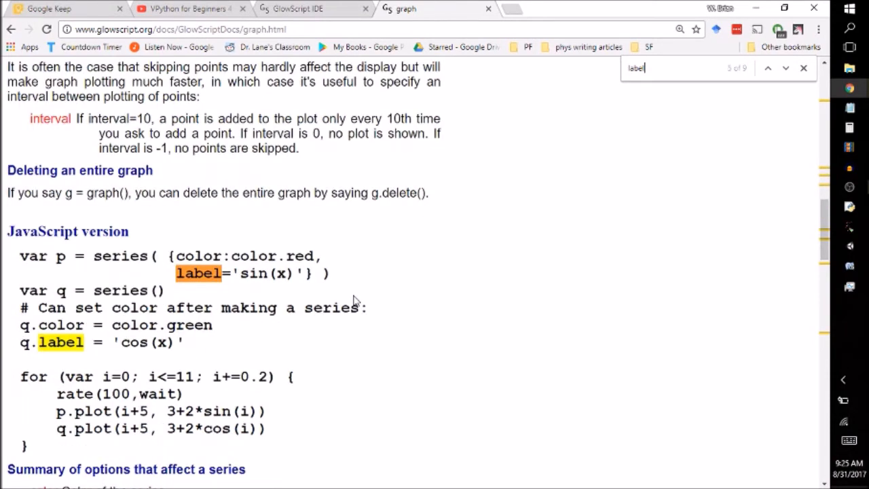
click(785, 67)
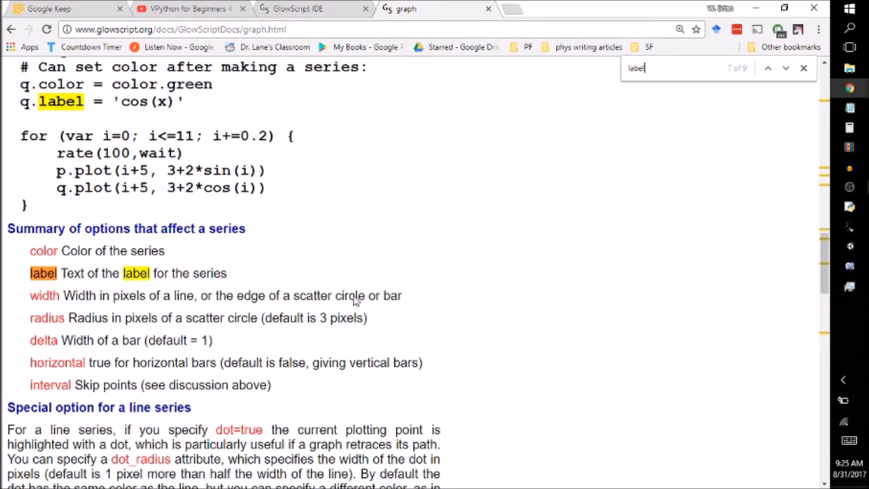
mouse_move(115, 7)
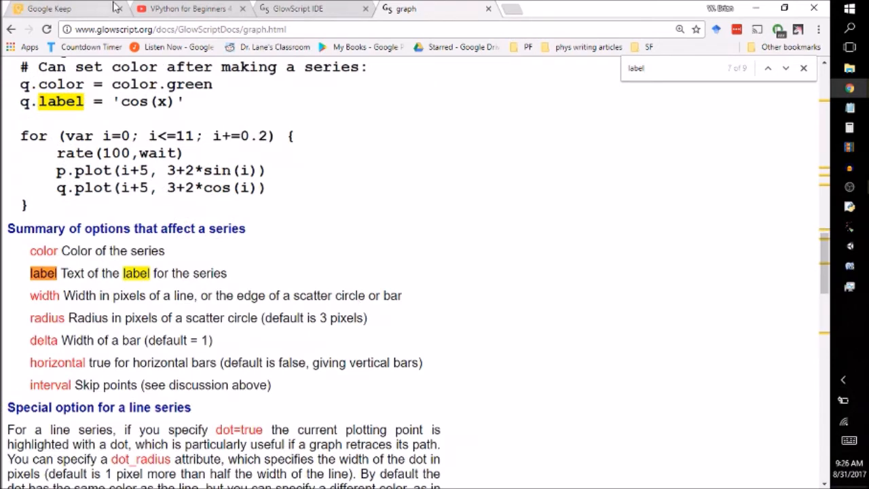
click(292, 8)
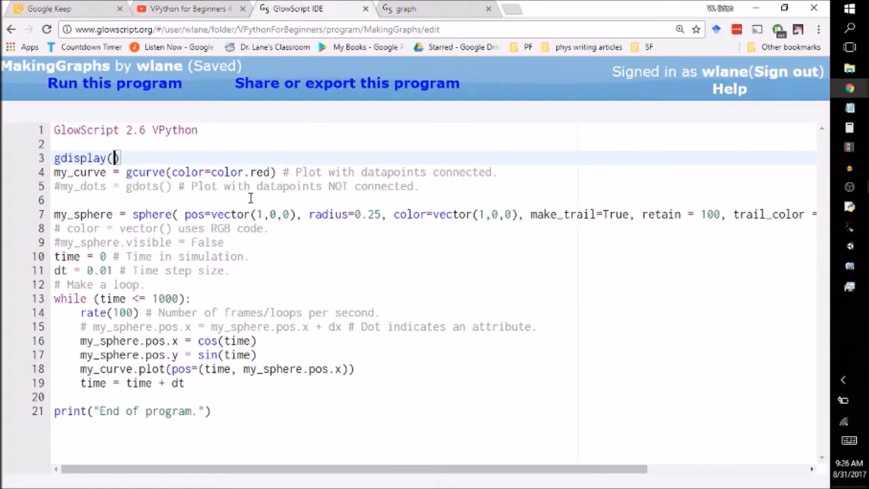
- Add label = "x-coord" to the red gcurve() and run the program
text(,)
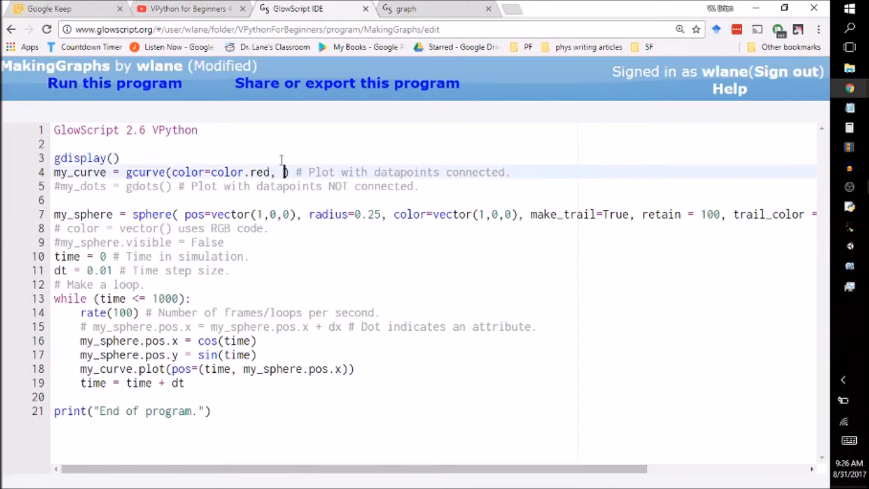
text(label = ")
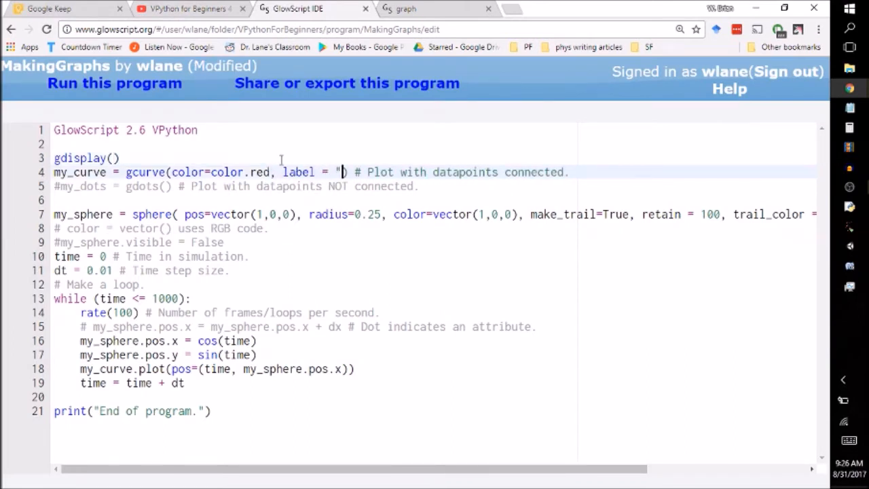
text(x-co)
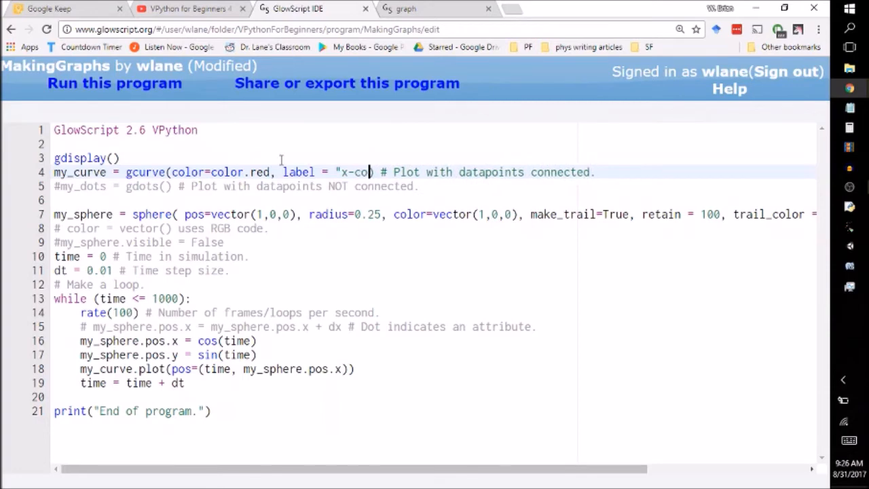
text(ord)
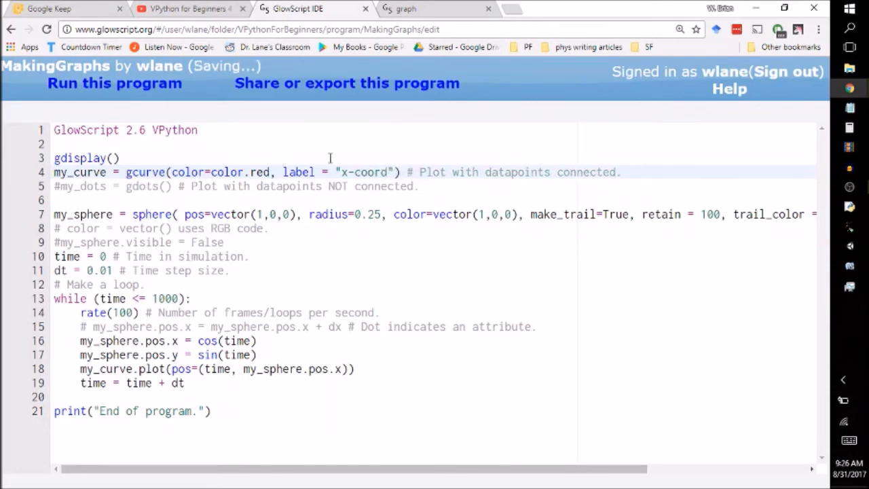
click(114, 83)
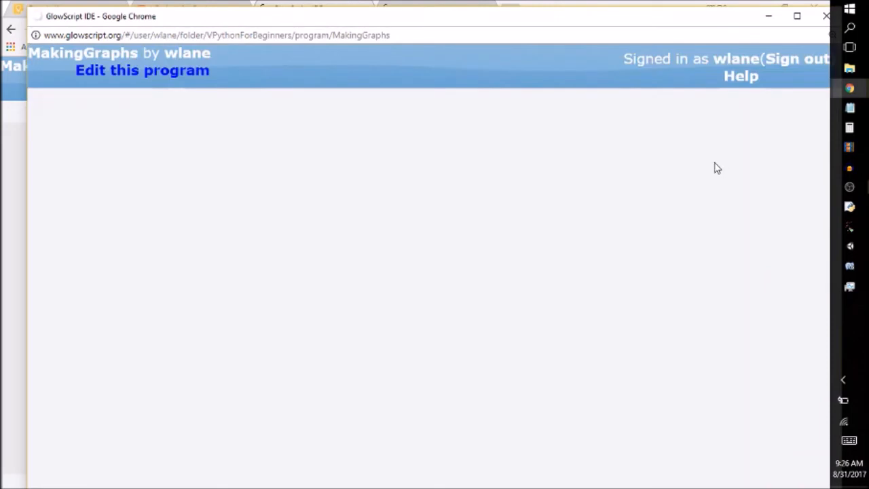
- Check that the red curve's legend reads x-coord, then close the run window
click(142, 70)
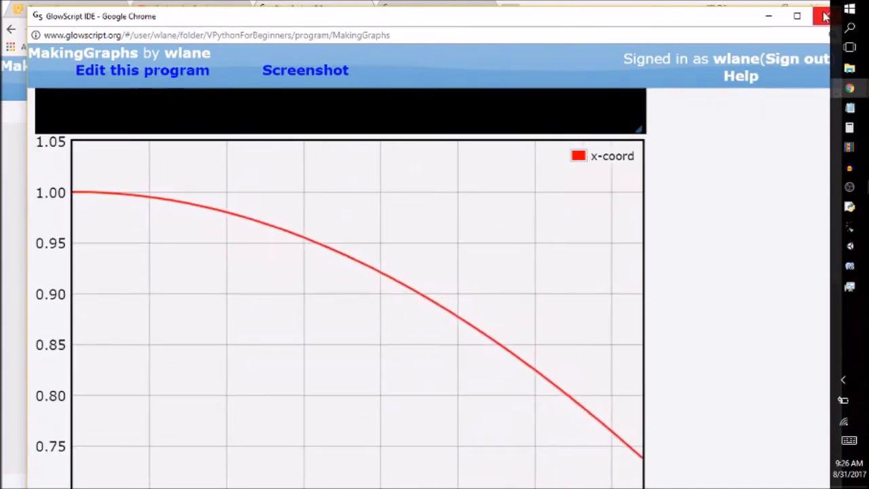
click(407, 9)
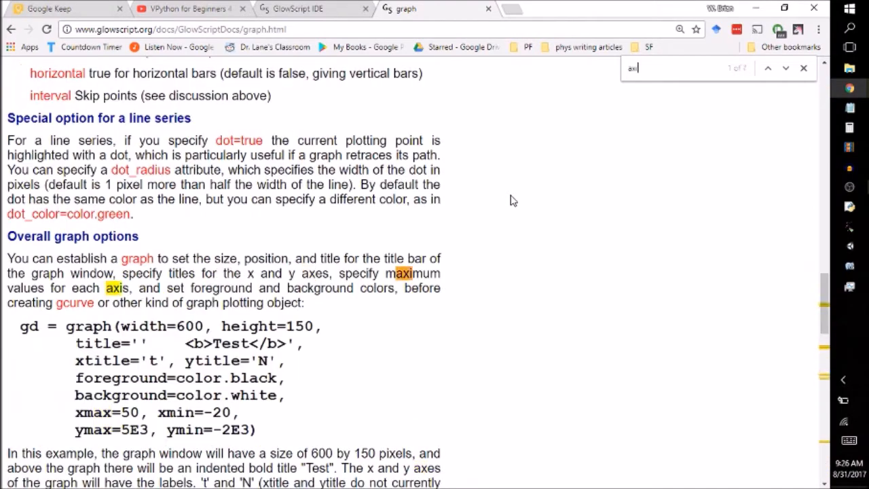
- Find the overall graph options for axis titles in the docs, then return to the MakingGraphs code
click(767, 68)
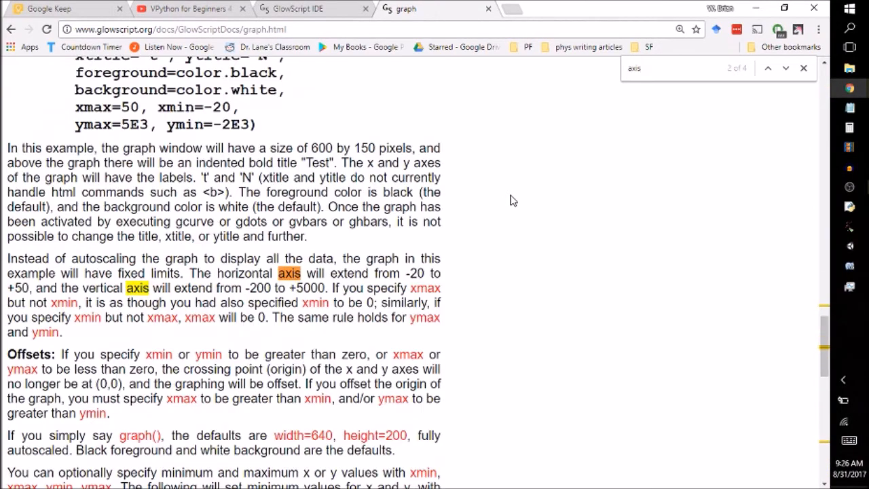
scroll(up, 3)
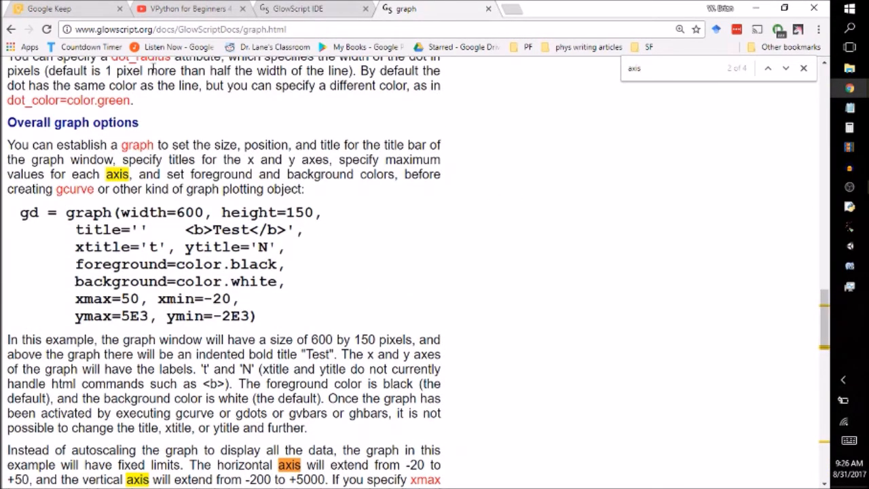
click(291, 8)
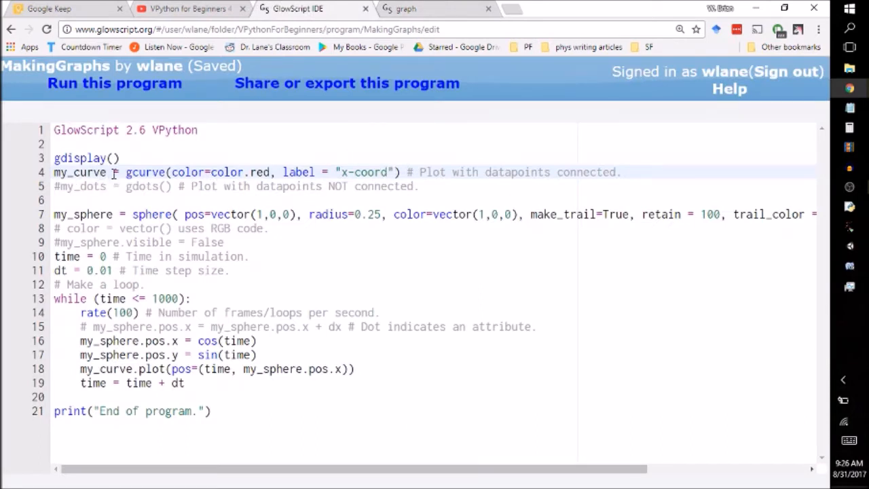
- Fill gdisplay() with xtitle="time" and ytitle="position"
click(114, 158)
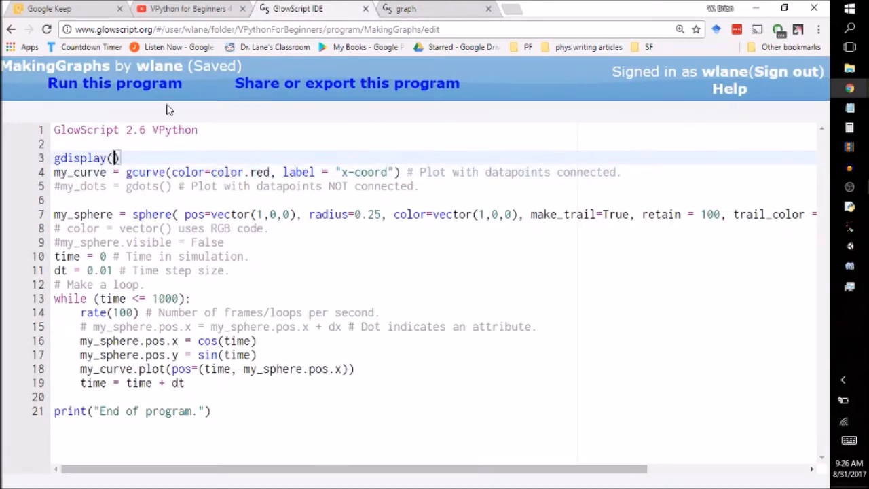
text(xtitle)
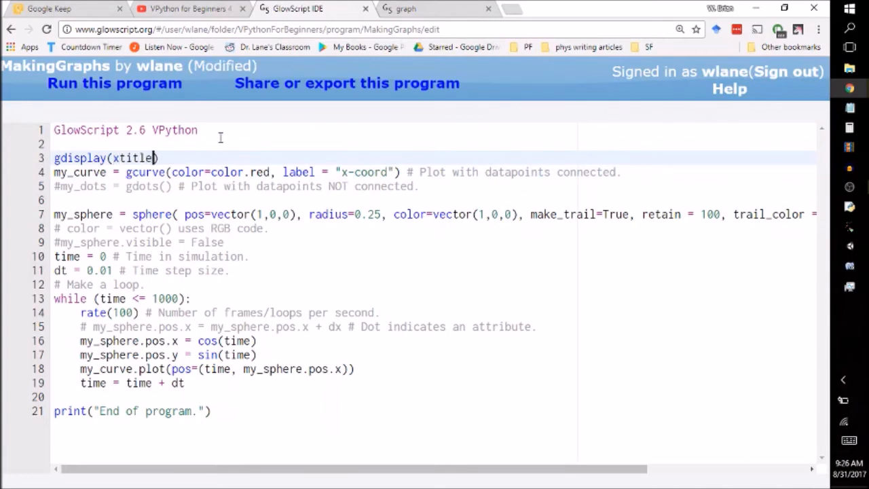
text(=)
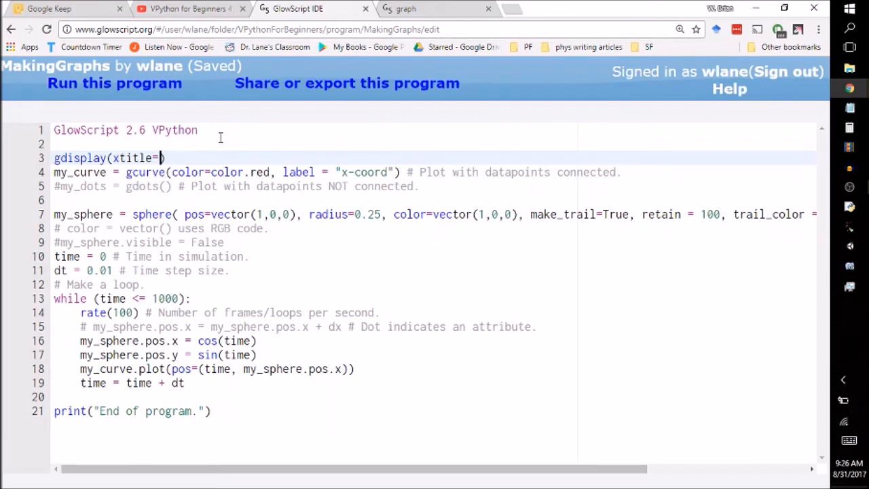
text(time",)
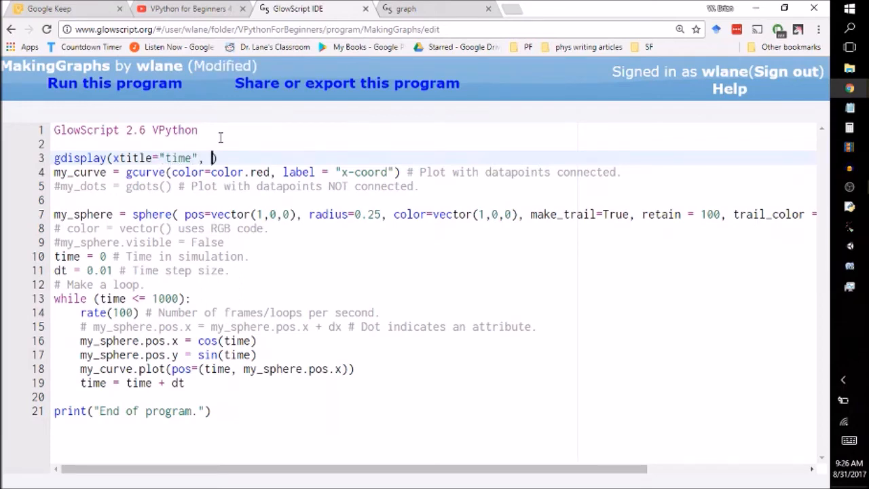
text(ytitle)
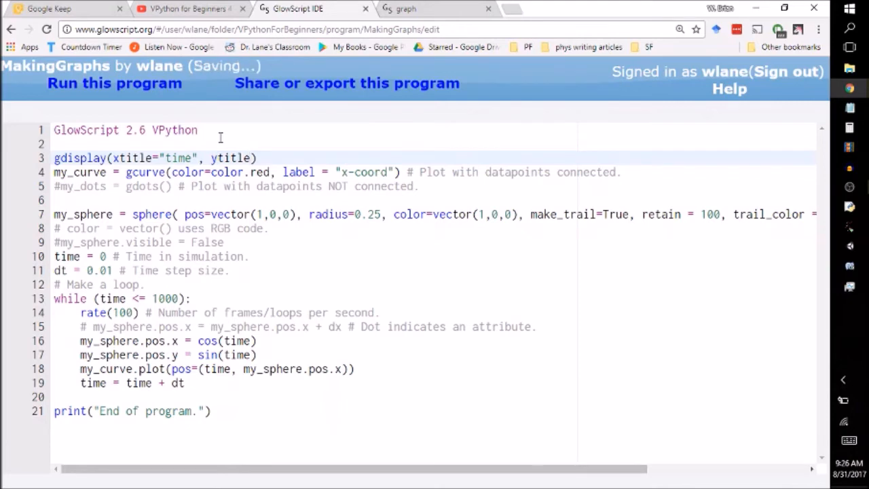
text(")
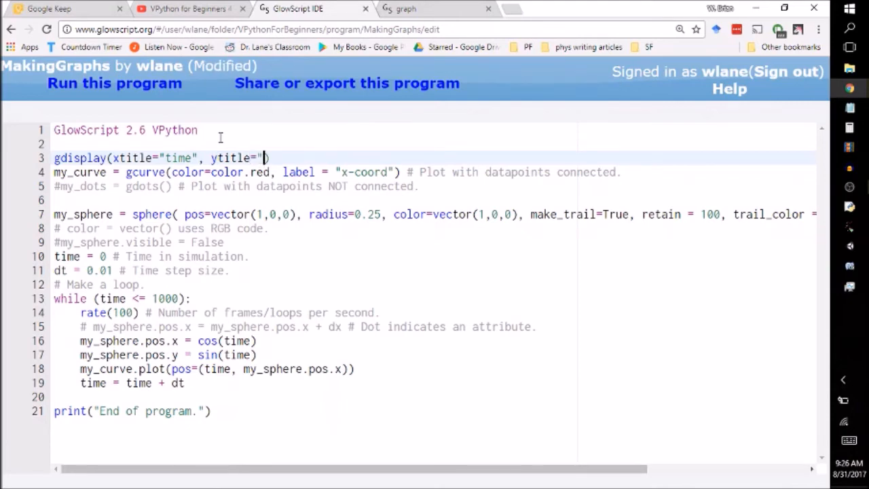
text(position)
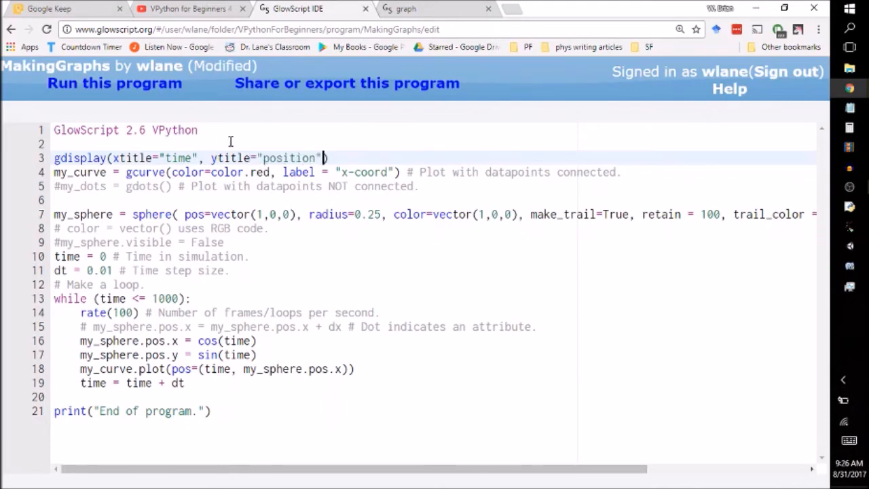
click(114, 83)
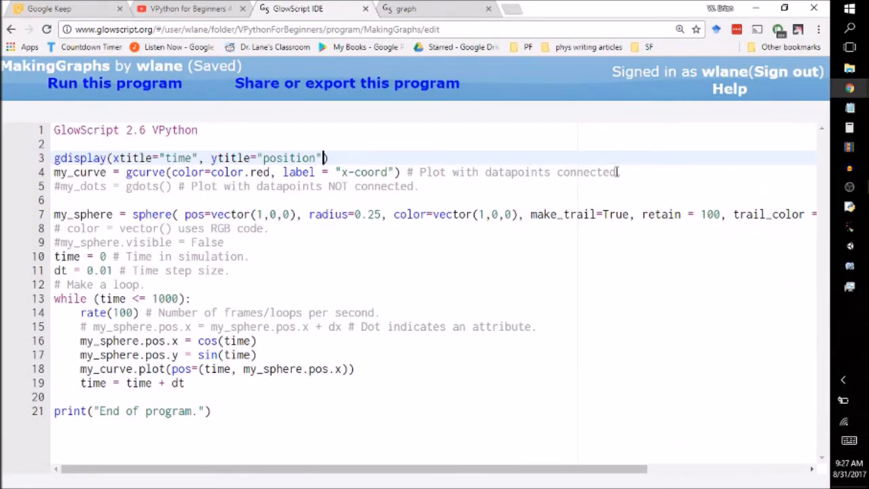
- Rename my_curve to x_curve and add a green y_curve plotting my_sphere.pos.y versus time
key(Return)
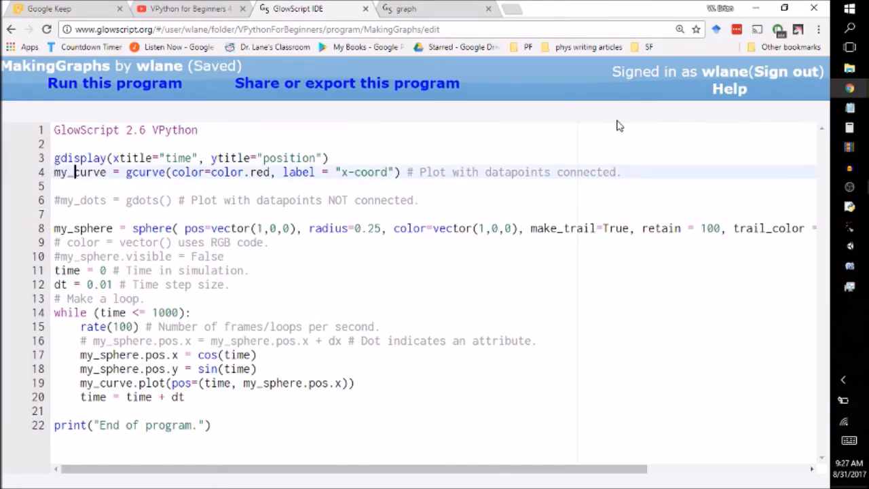
text(x)
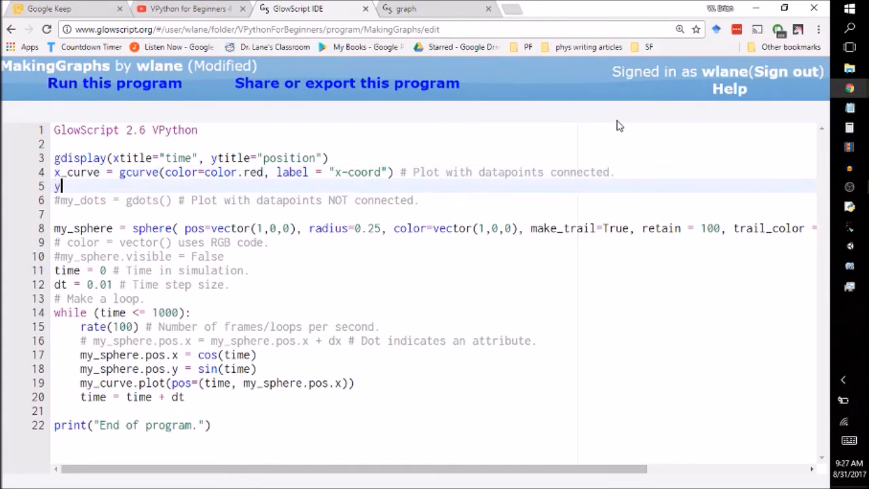
text(_curve = gcurve(color=color.red, label = "x-coord)
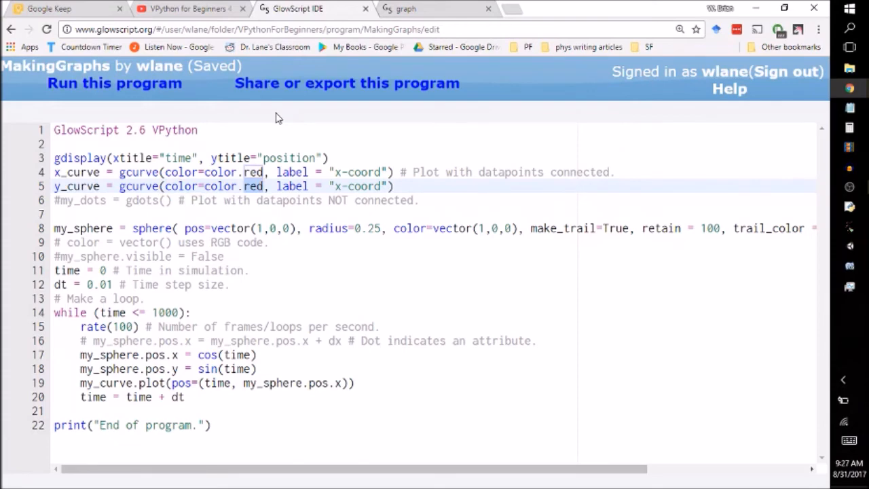
text(green)
click(434, 382)
text(x)
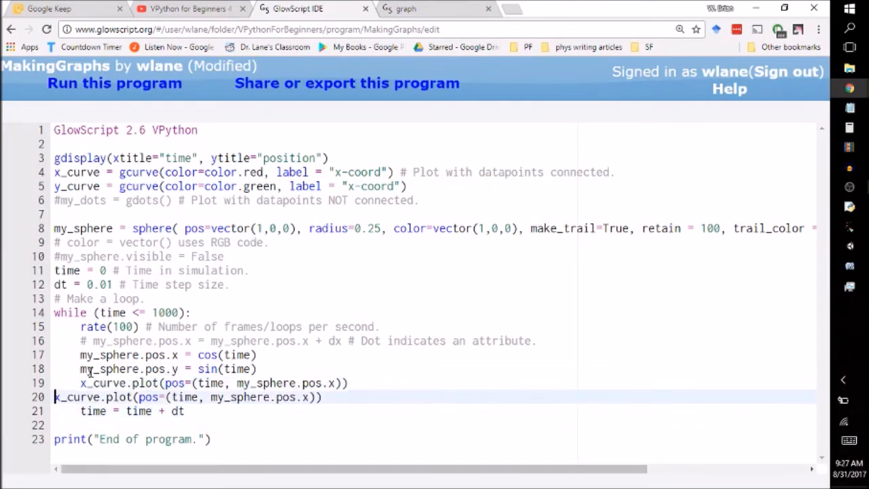
text(y)
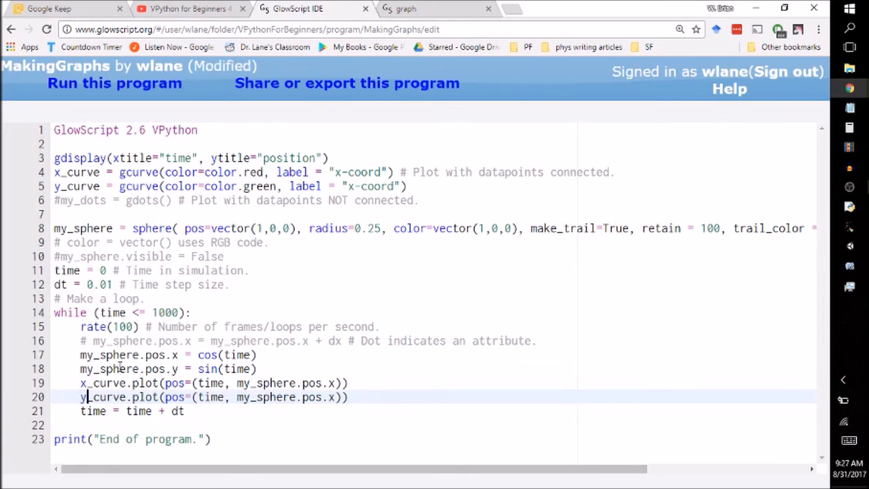
key(ctrl+s)
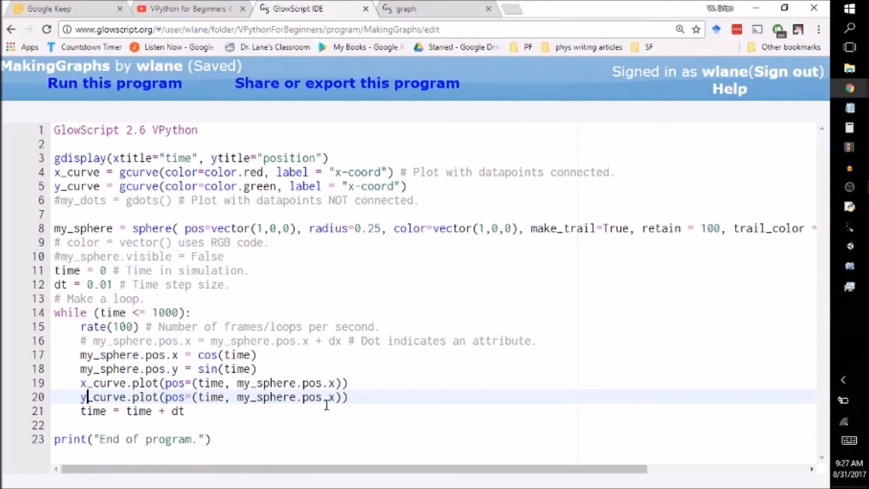
text(y)
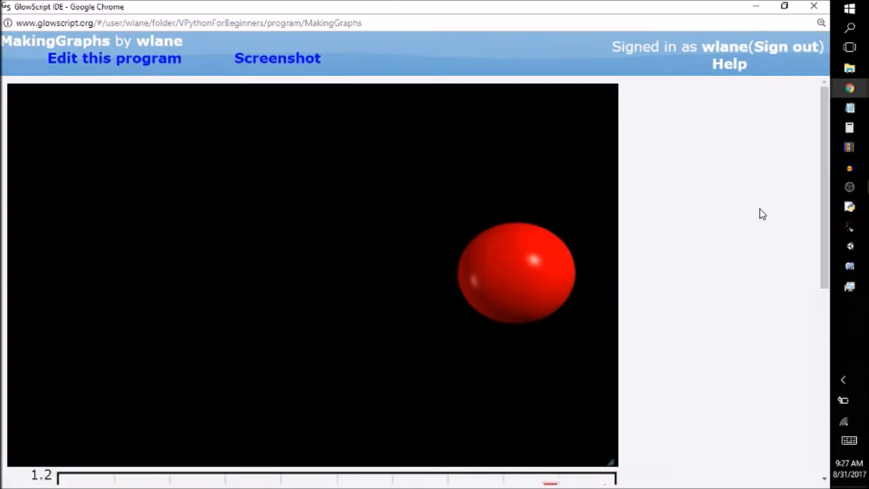
scroll(down, 3)
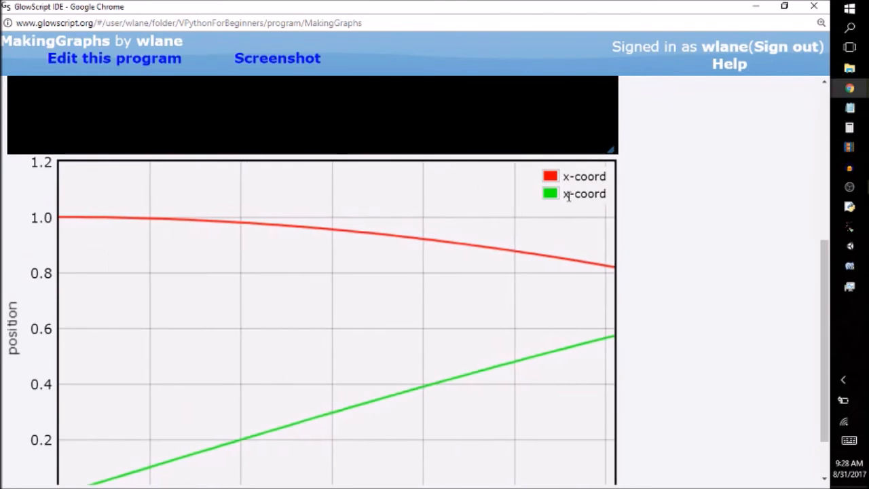
scroll(down, 3)
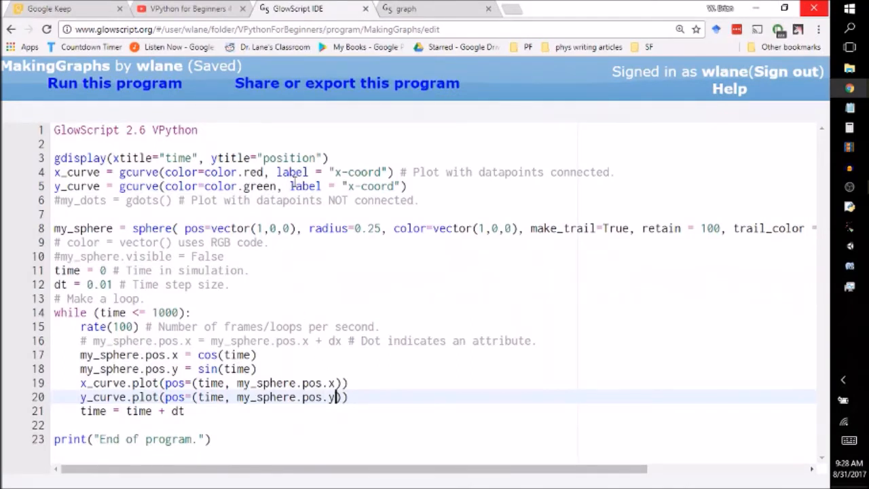
- Change the y_curve label to "y-coord" and insert a copy of the gdisplay line after x_curve
text(y)
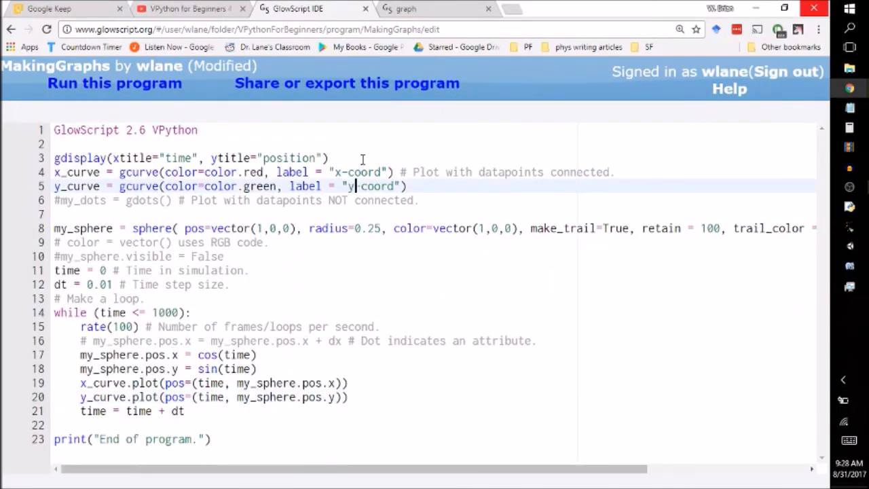
key(ctrl+s)
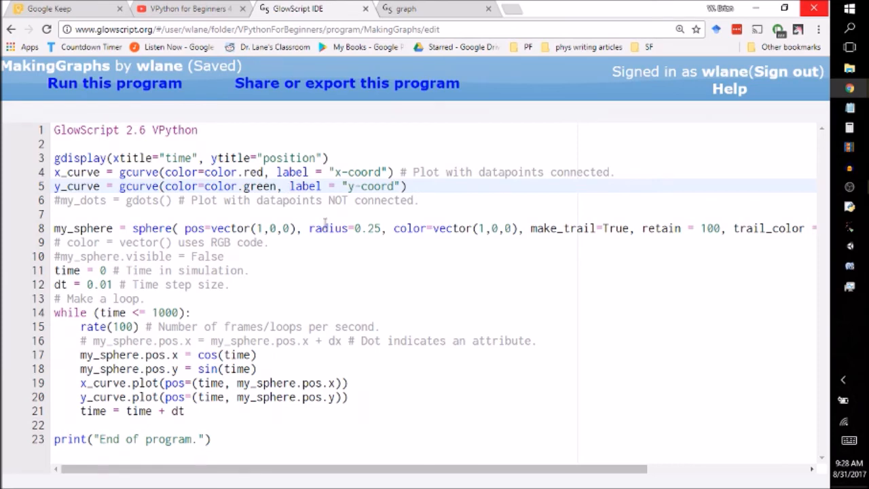
mouse_move(629, 172)
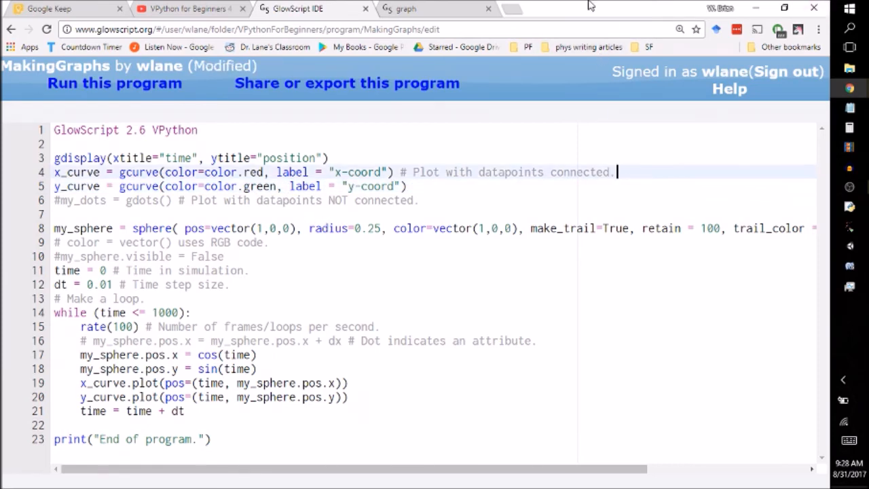
key(Enter)
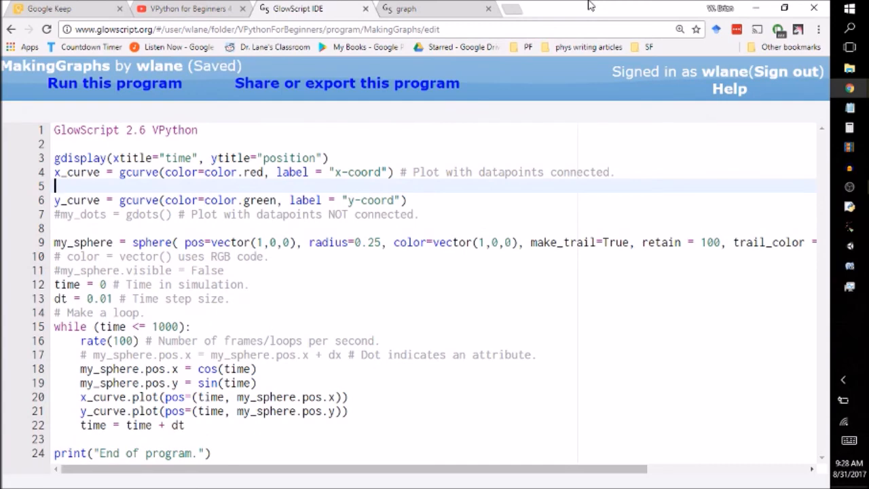
click(54, 158)
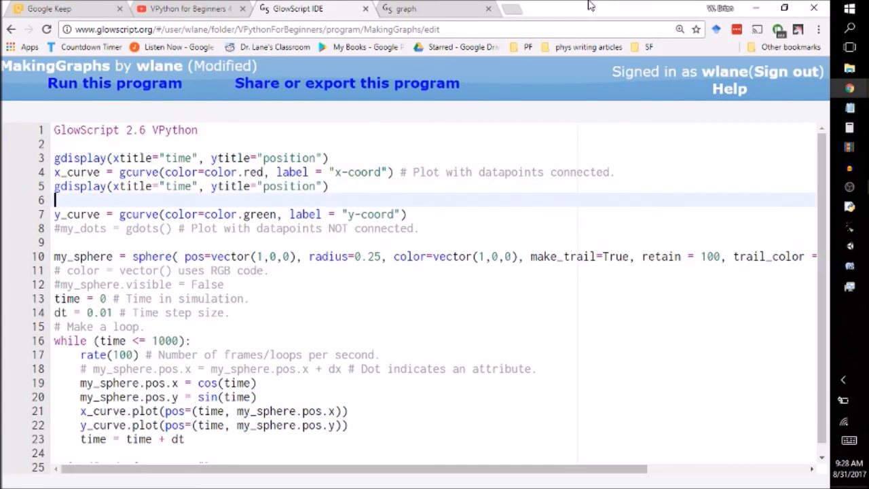
key(Ctrl+S)
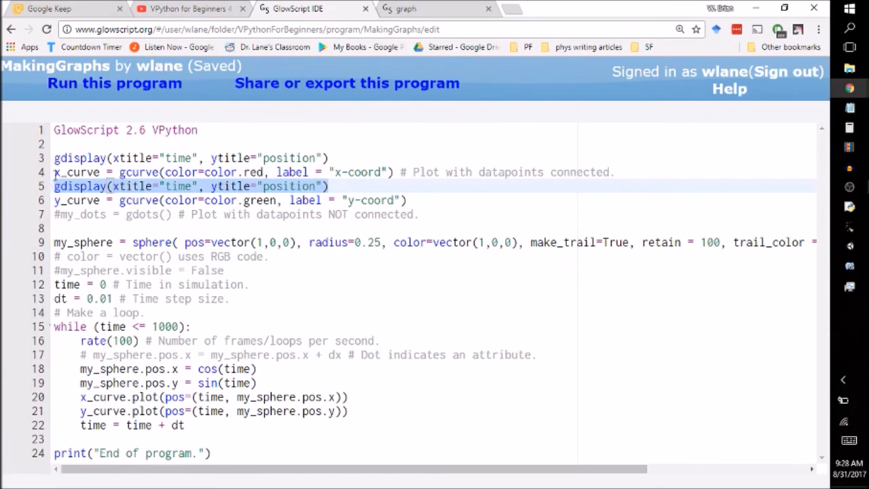
click(392, 185)
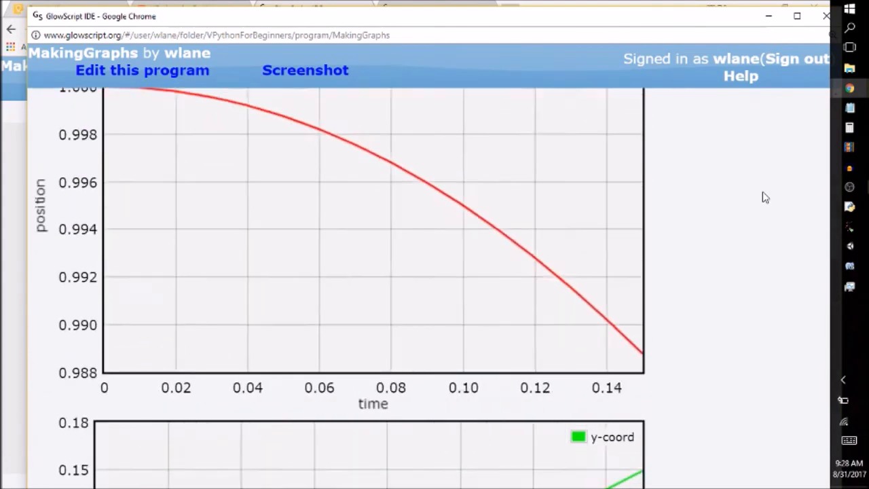
scroll(down, 3)
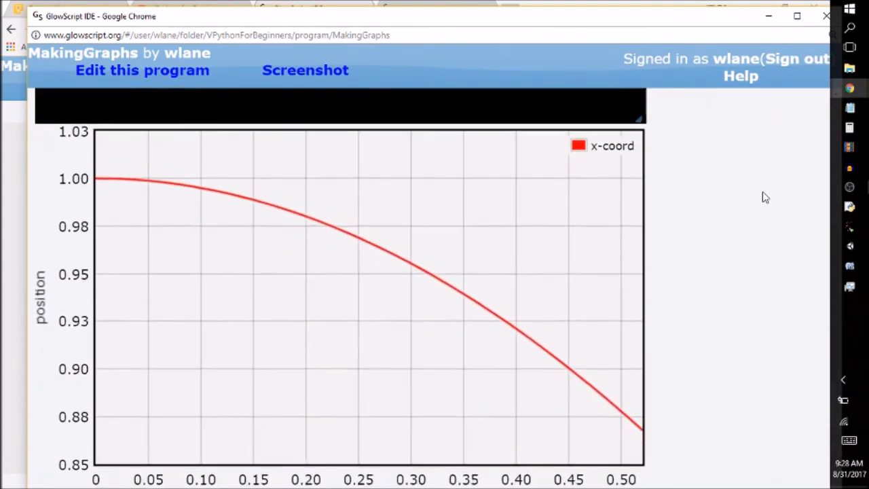
click(142, 70)
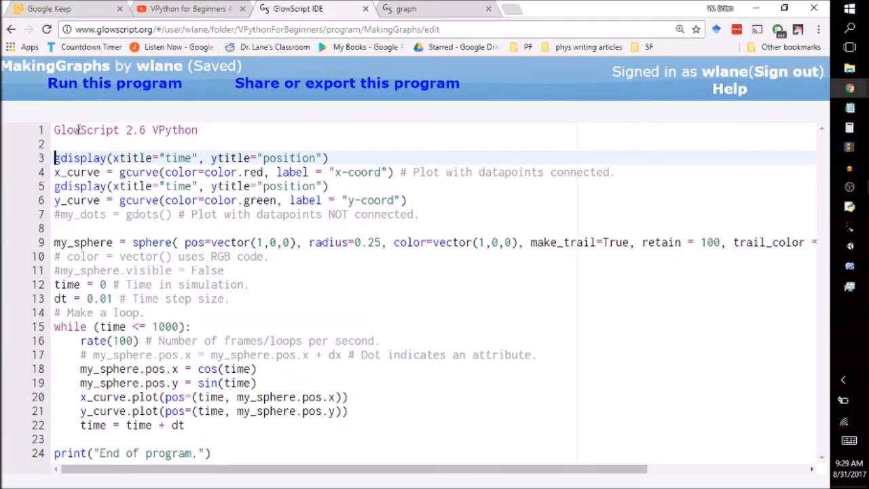
- Assign the first gdisplay to x_display and save the code
text(x_display =)
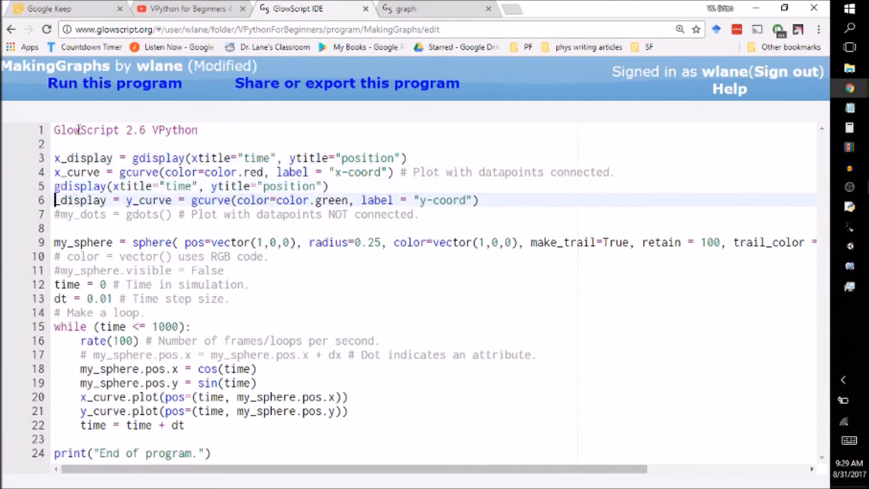
key(ctrl+s)
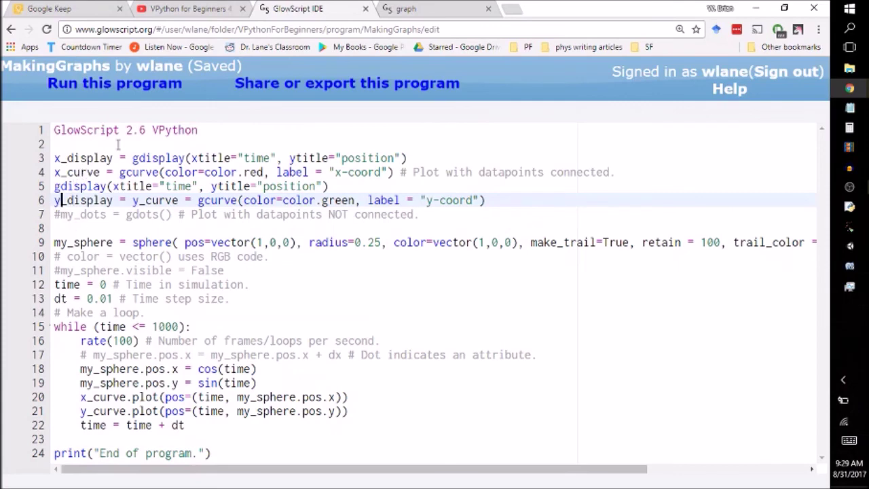
mouse_move(81, 210)
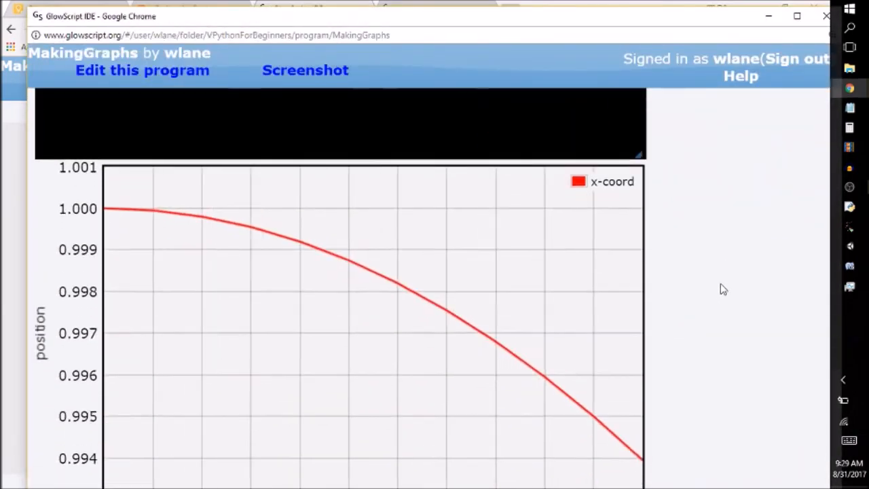
scroll(down, 3)
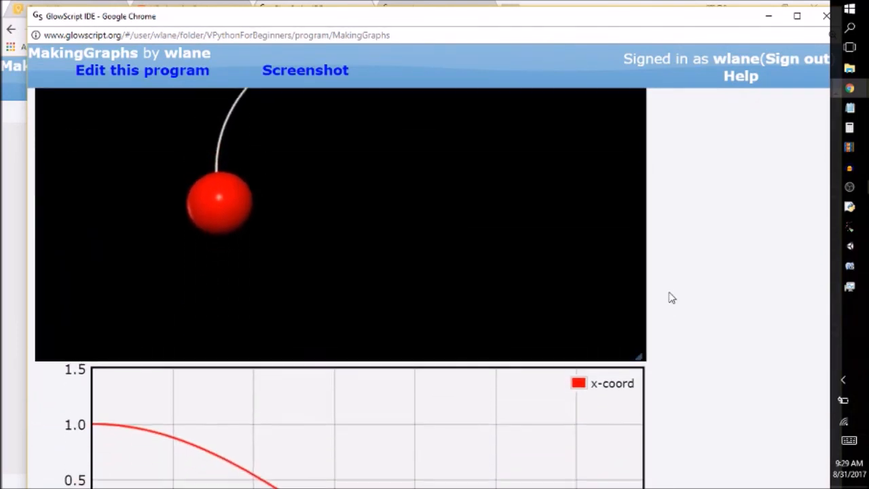
scroll(down, 3)
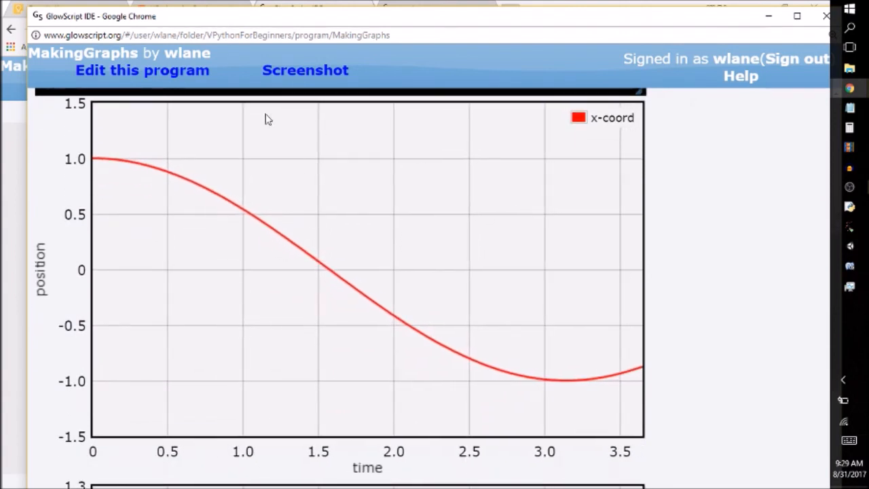